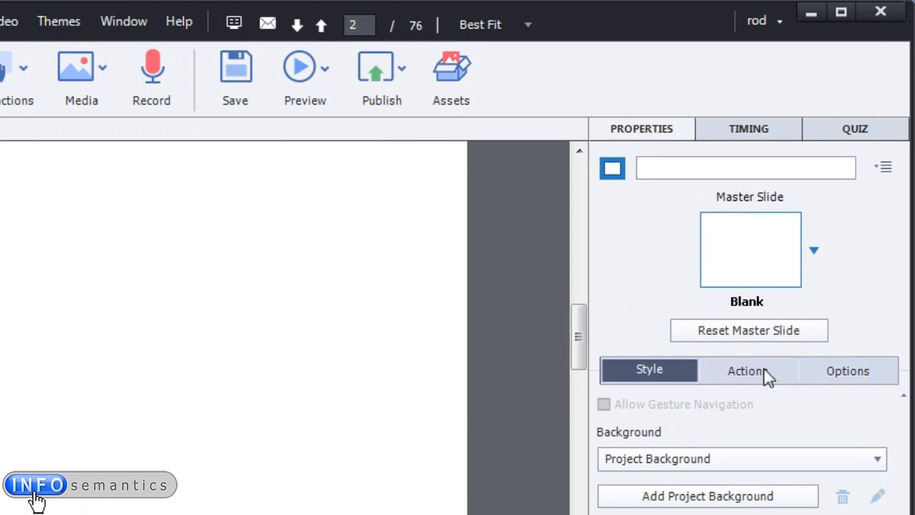
# Show slide 2's On Enter and On Exit action settings, both set to No Action.
pyautogui.click(747, 370)
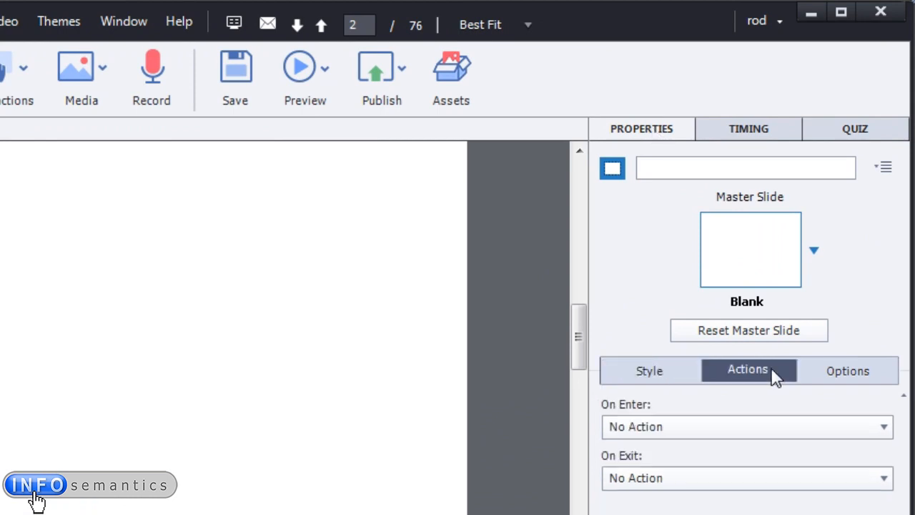
pyautogui.moveTo(729, 427)
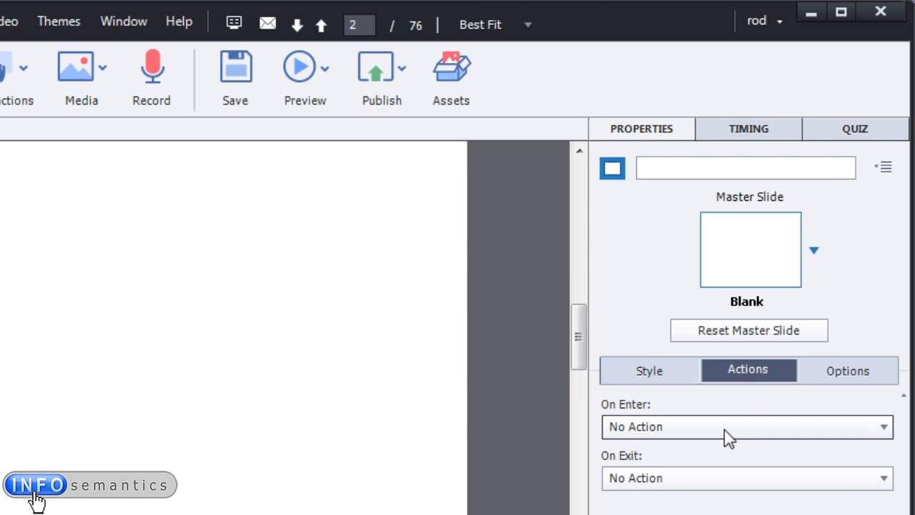
pyautogui.moveTo(733, 434)
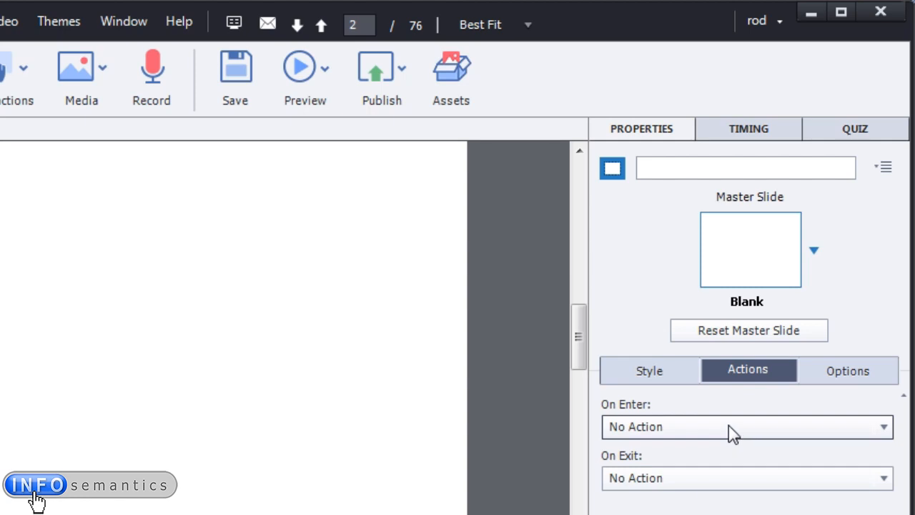
pyautogui.moveTo(639, 436)
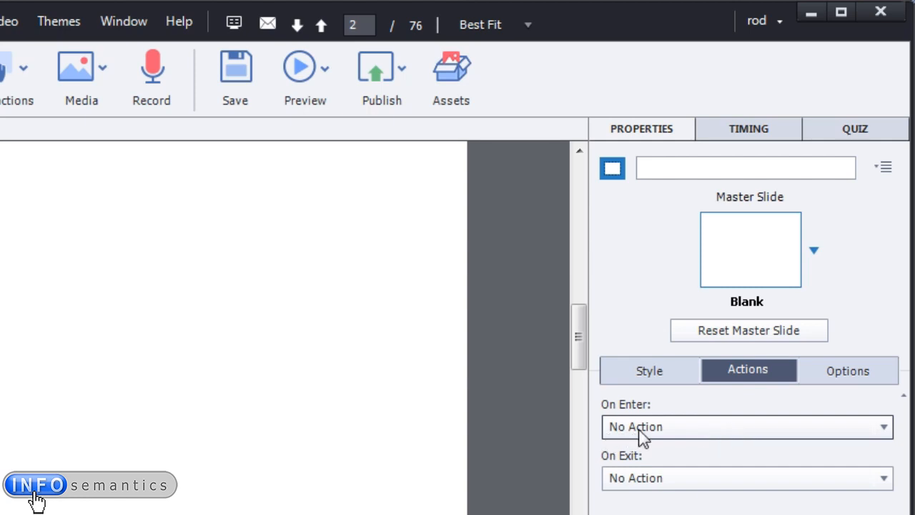
# Expand slide 2's On Enter action list, showing options like Open URL or file.
pyautogui.click(745, 426)
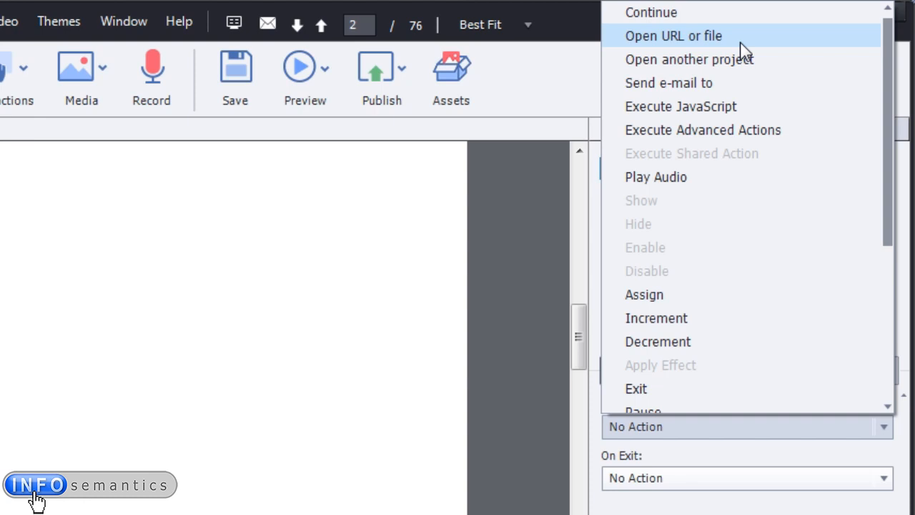
pyautogui.moveTo(782, 60)
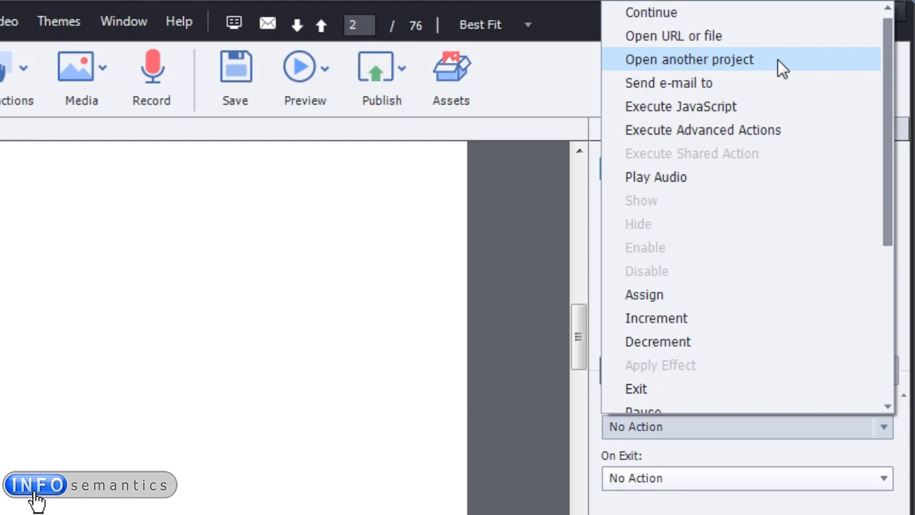
pyautogui.moveTo(758, 83)
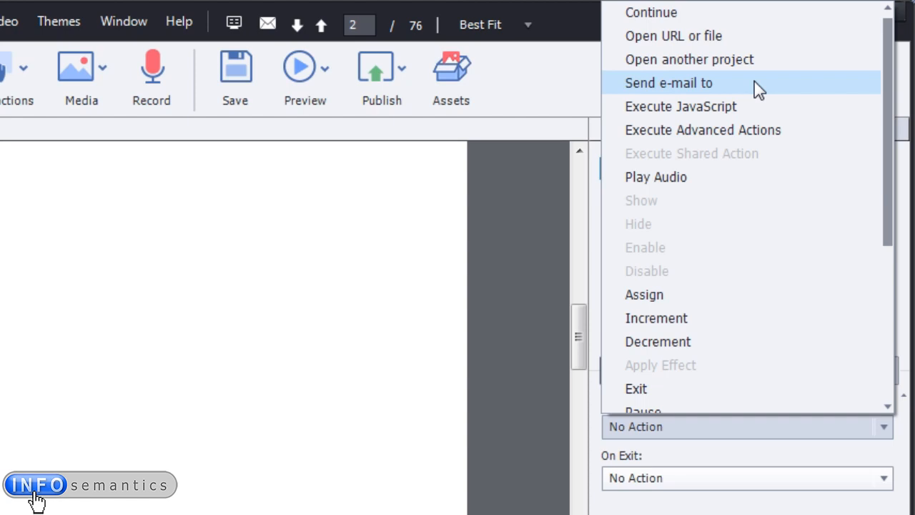
pyautogui.moveTo(754, 106)
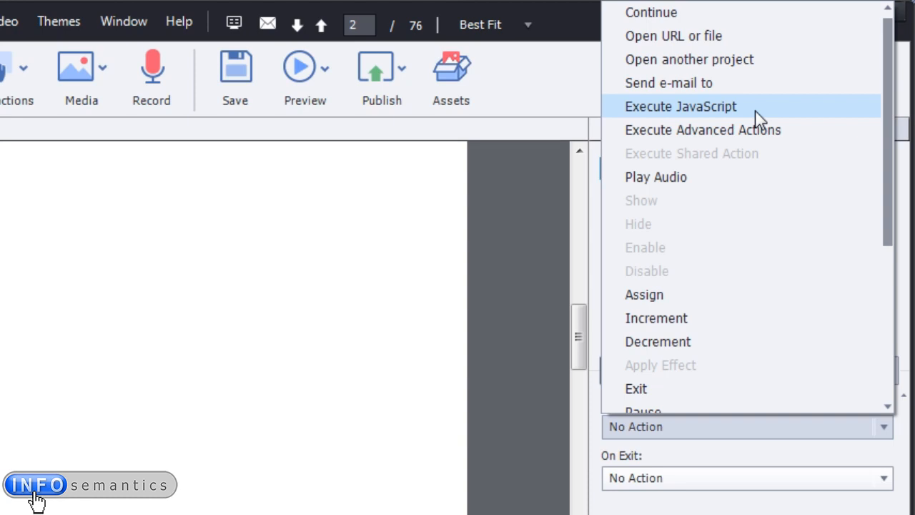
pyautogui.moveTo(796, 130)
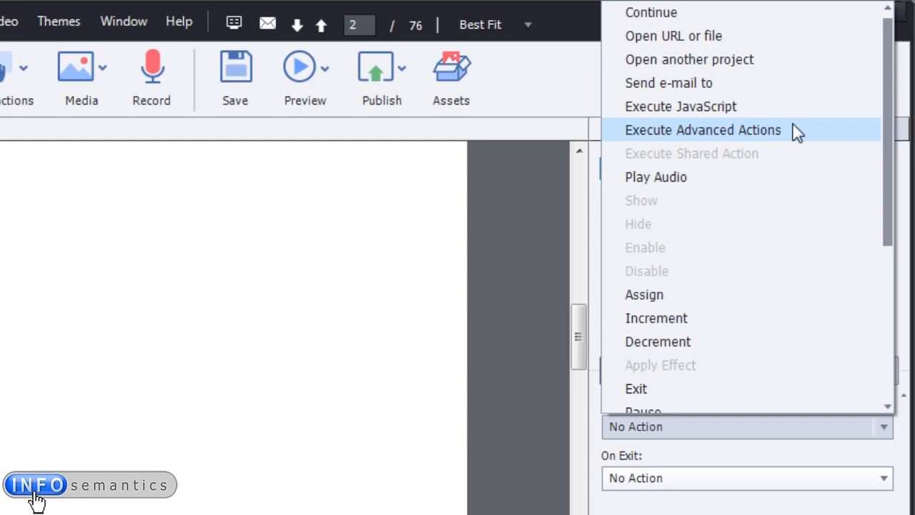
pyautogui.moveTo(768, 153)
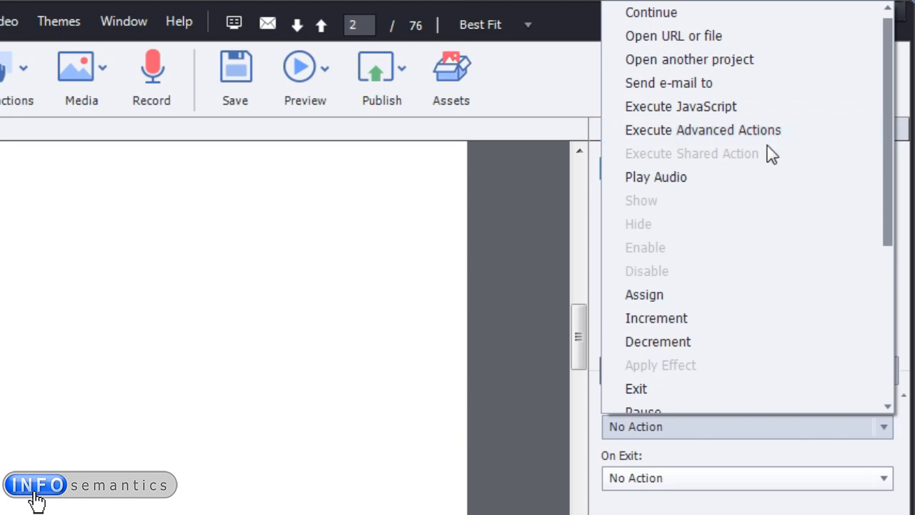
pyautogui.moveTo(729, 176)
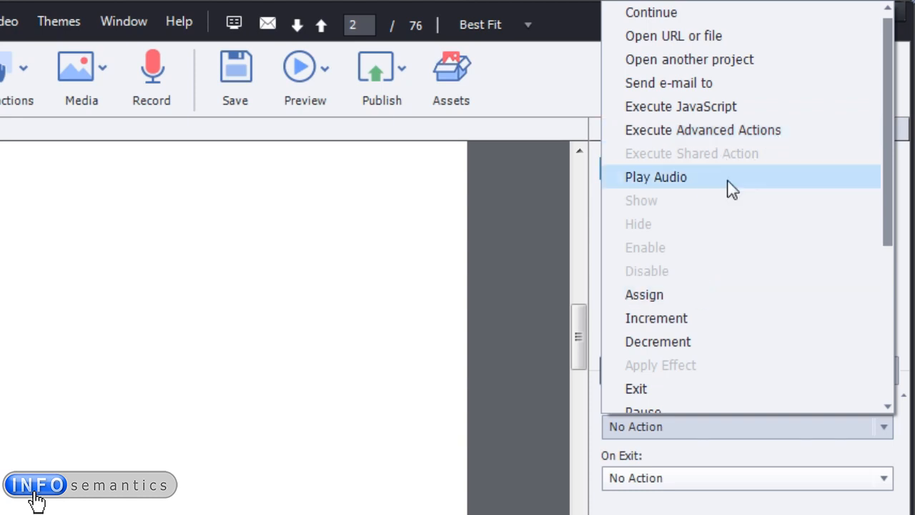
pyautogui.moveTo(736, 170)
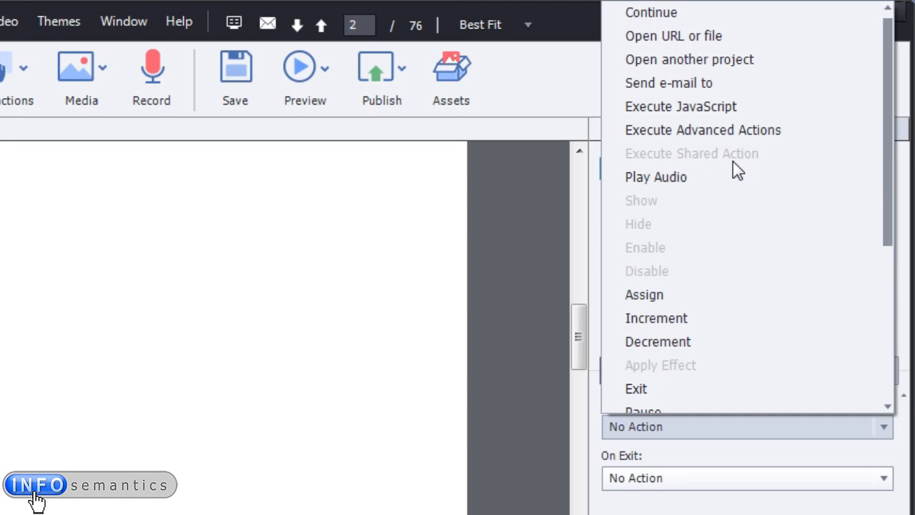
pyautogui.moveTo(639, 168)
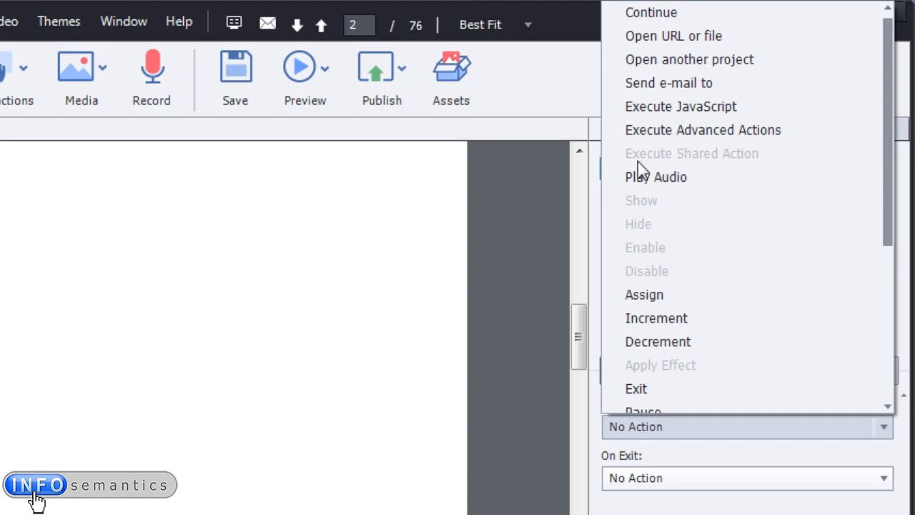
pyautogui.moveTo(765, 163)
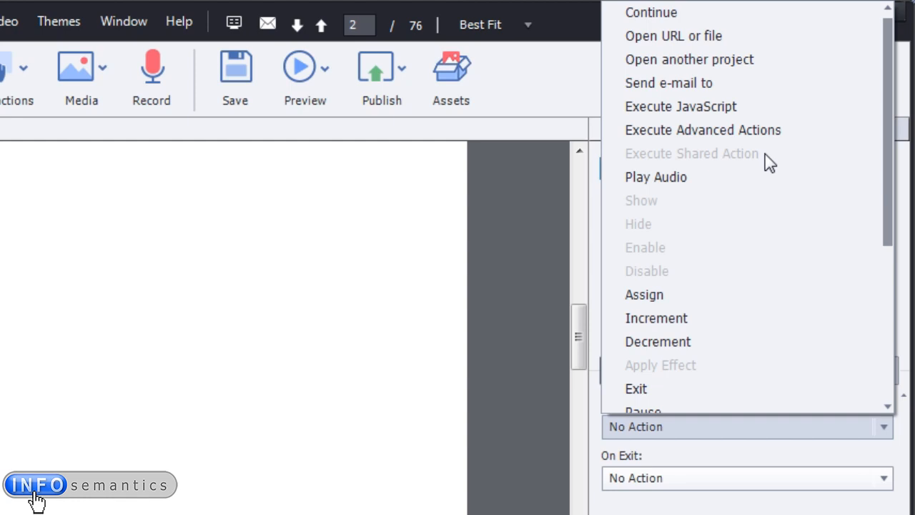
pyautogui.moveTo(763, 166)
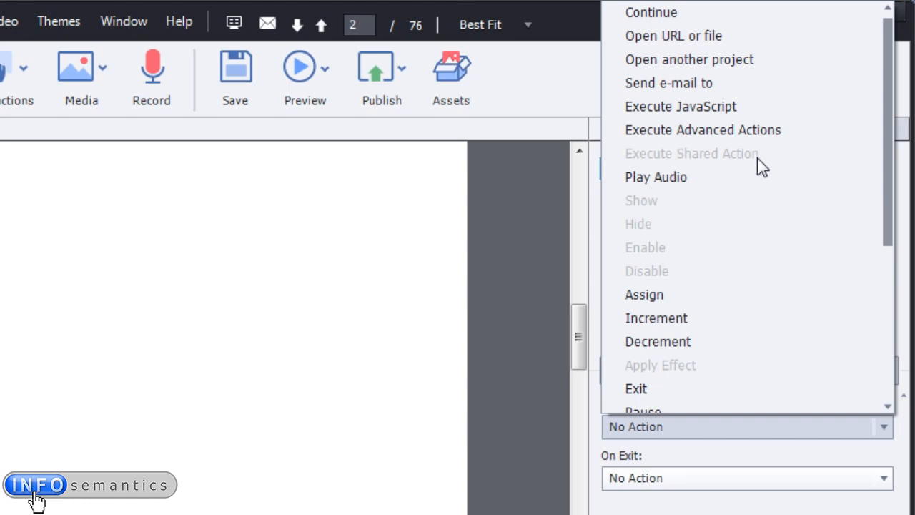
pyautogui.moveTo(722, 179)
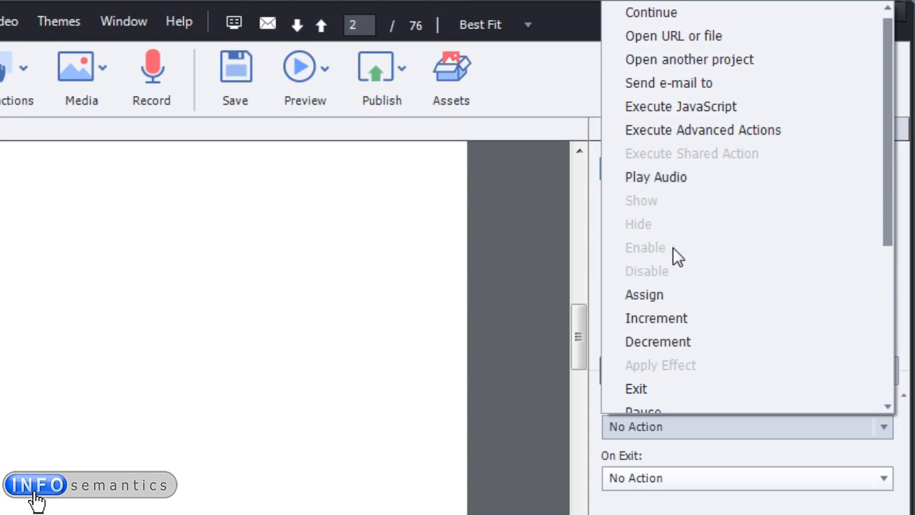
pyautogui.moveTo(681, 280)
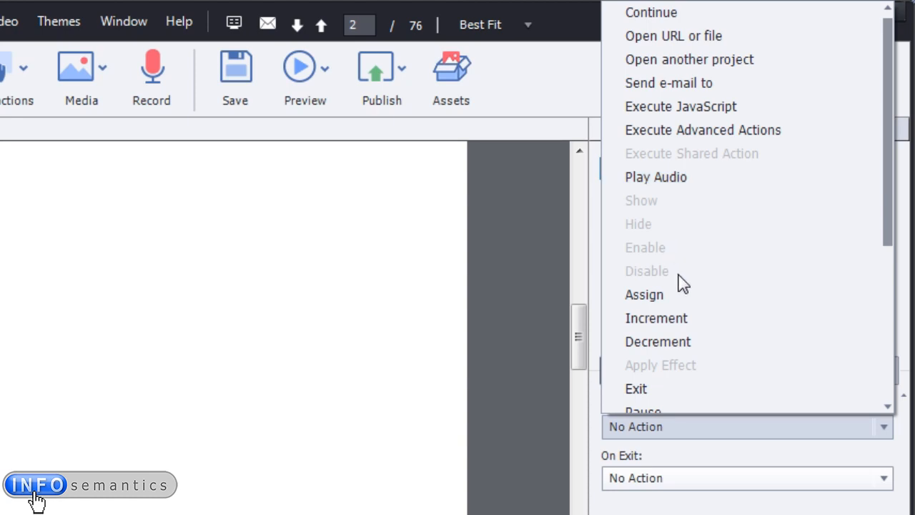
pyautogui.moveTo(127, 306)
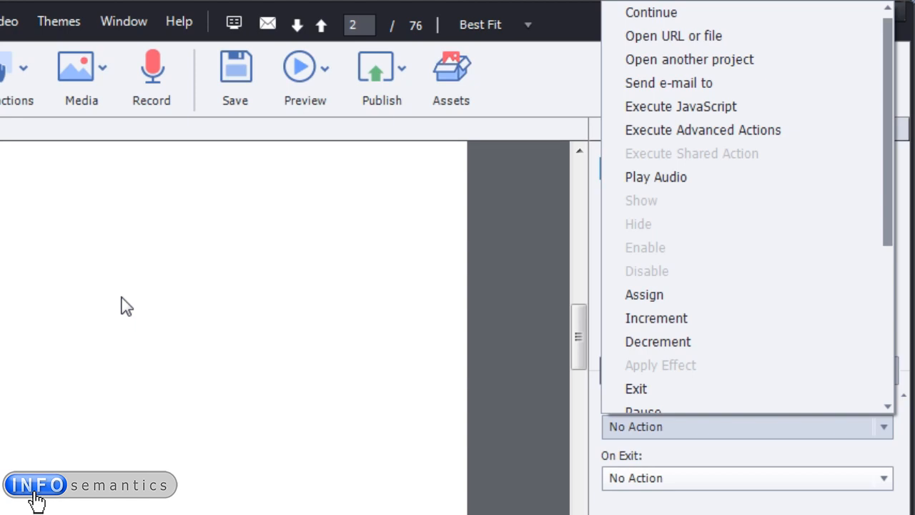
# Scroll the On Enter list to reveal Pause, Toggle and TOC and Playbar options.
pyautogui.scroll(-3)
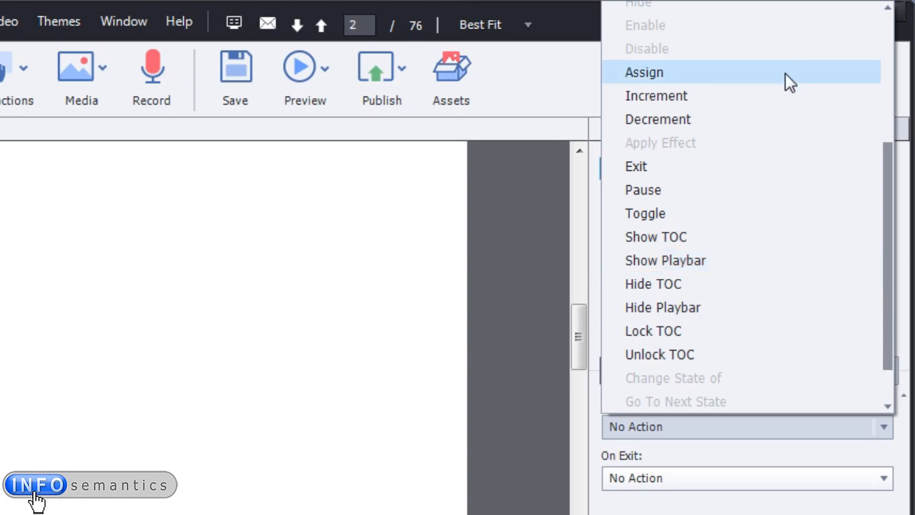
pyautogui.moveTo(782, 119)
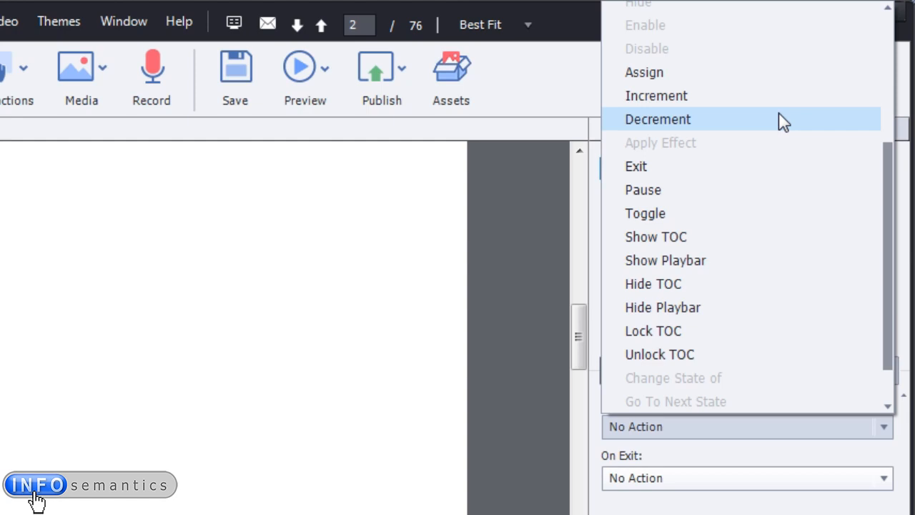
pyautogui.moveTo(754, 149)
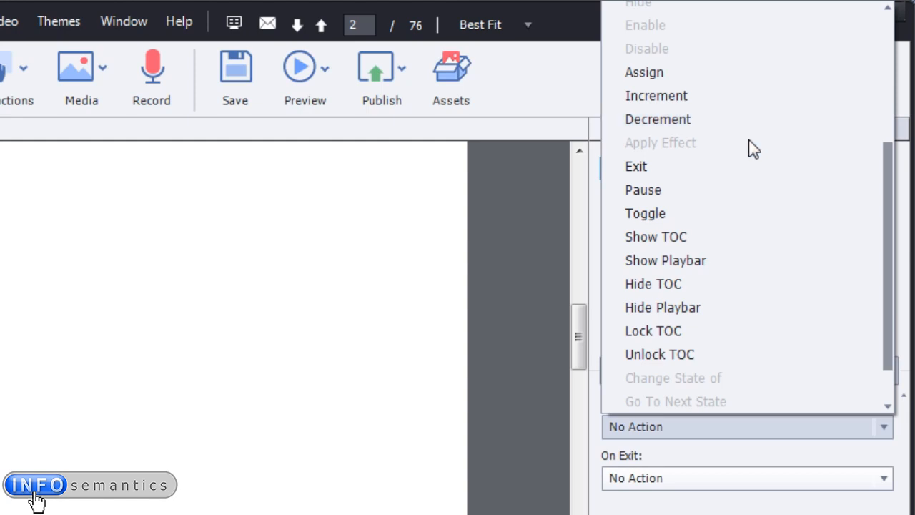
pyautogui.moveTo(749, 150)
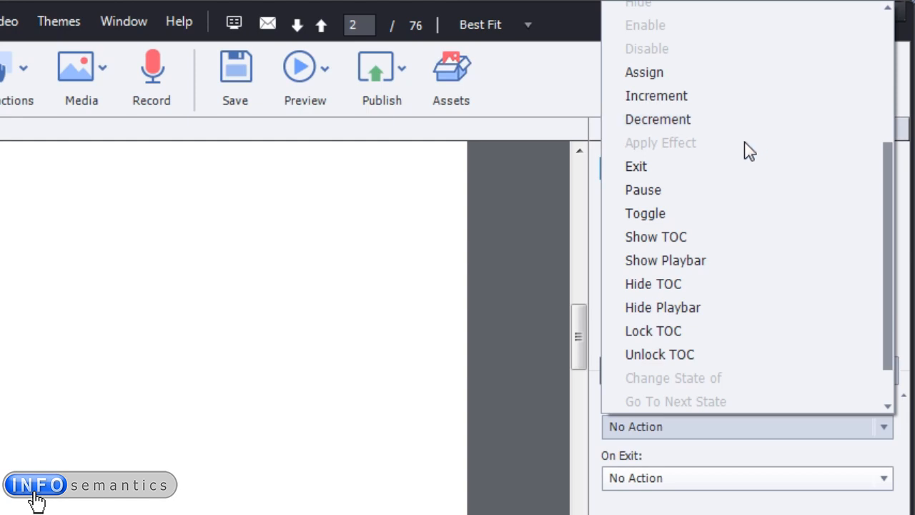
pyautogui.moveTo(697, 166)
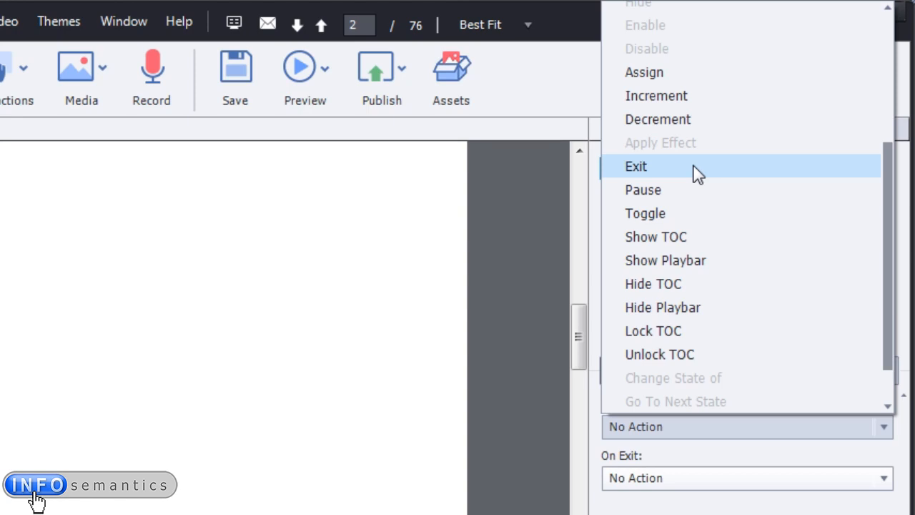
pyautogui.moveTo(675, 195)
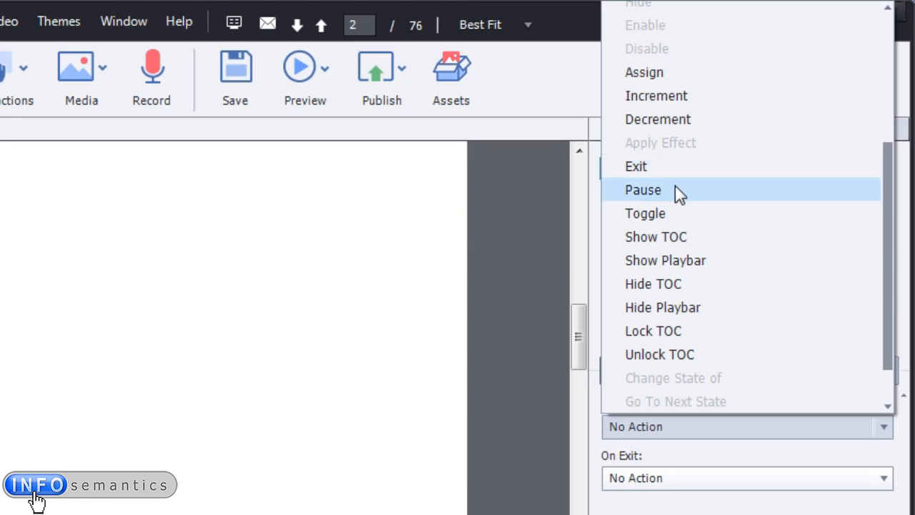
pyautogui.moveTo(679, 213)
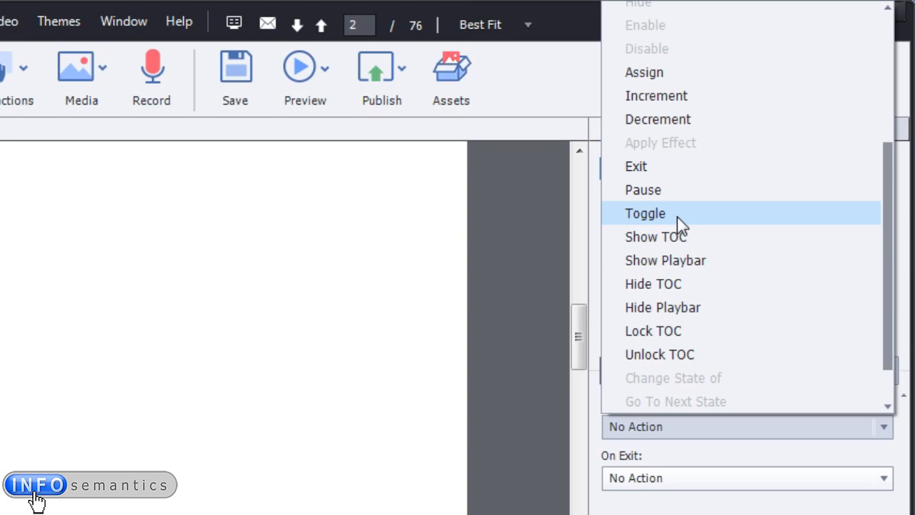
pyautogui.moveTo(732, 239)
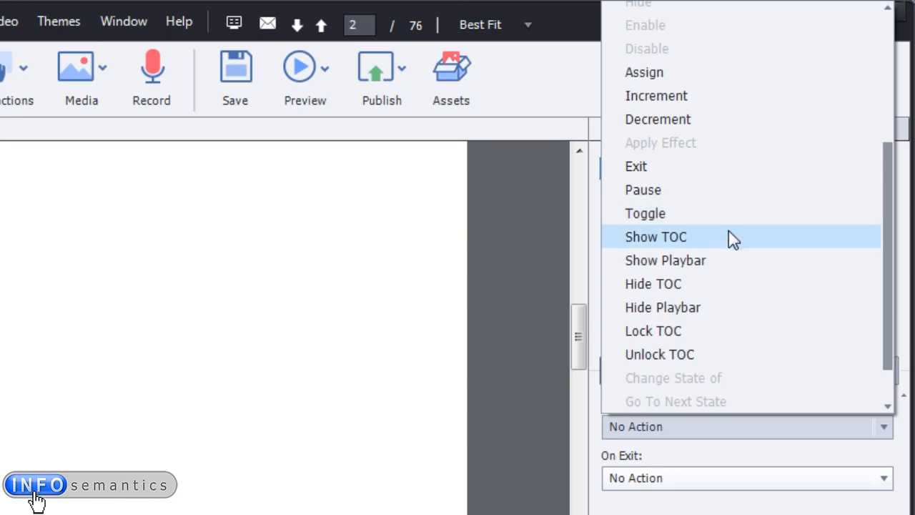
pyautogui.moveTo(724, 268)
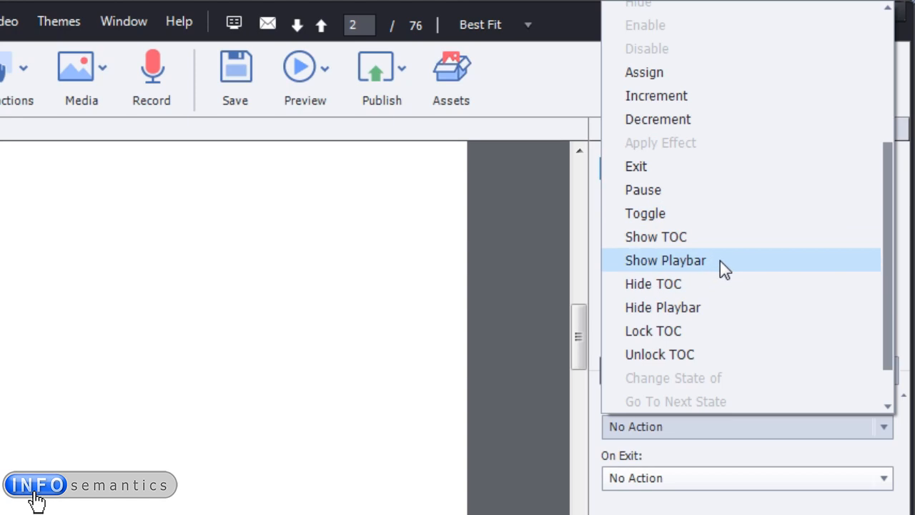
pyautogui.moveTo(693, 353)
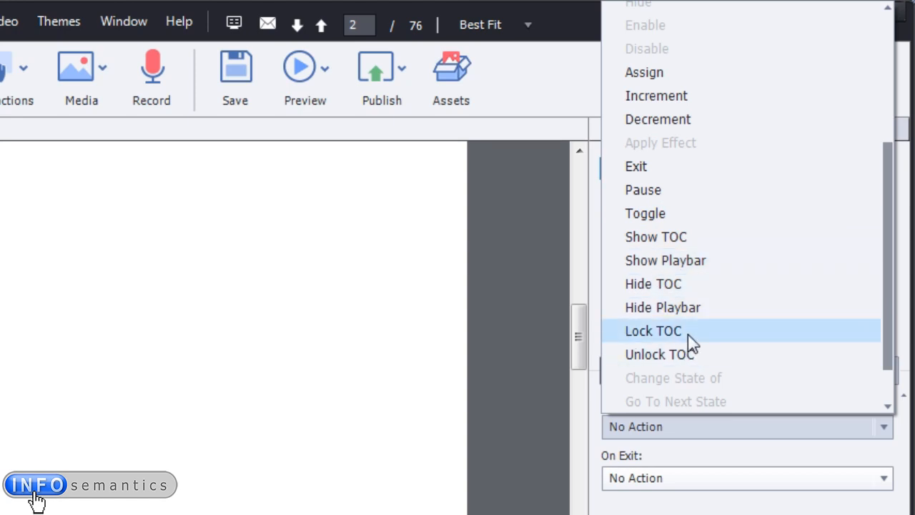
pyautogui.moveTo(870, 338)
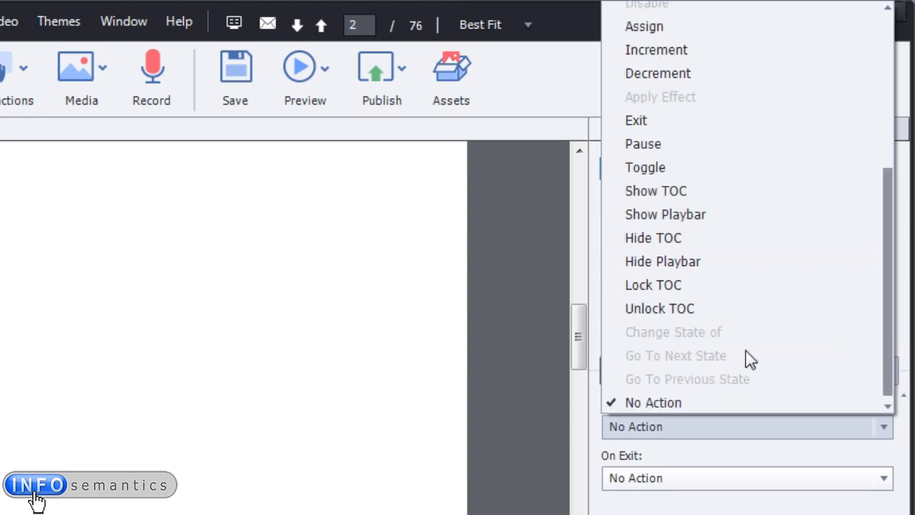
pyautogui.moveTo(761, 337)
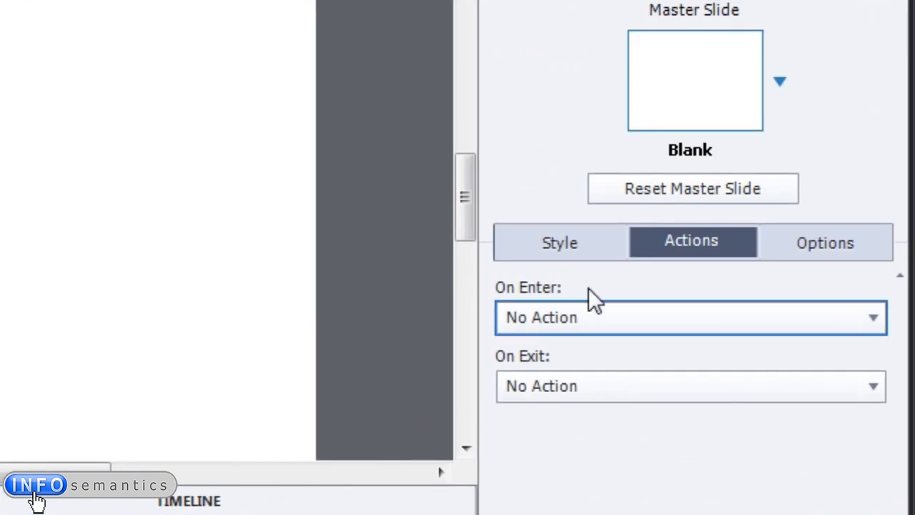
pyautogui.moveTo(572, 311)
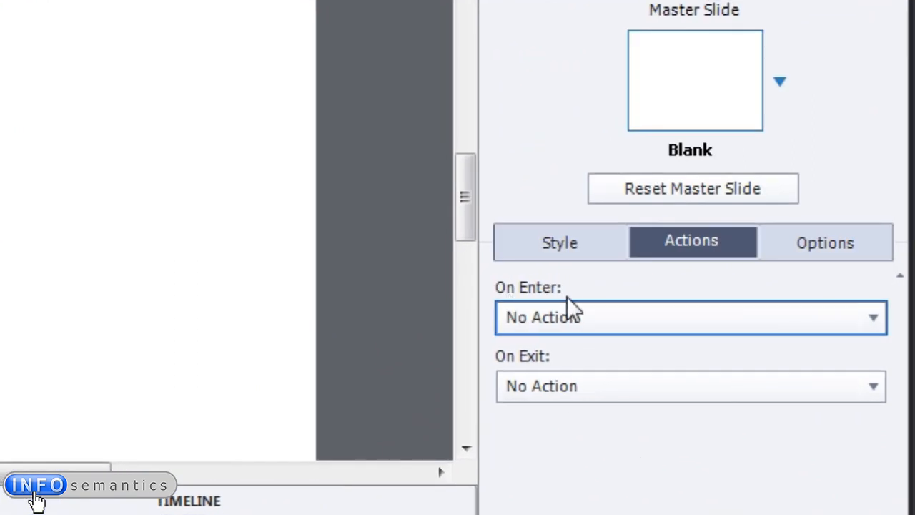
pyautogui.moveTo(547, 375)
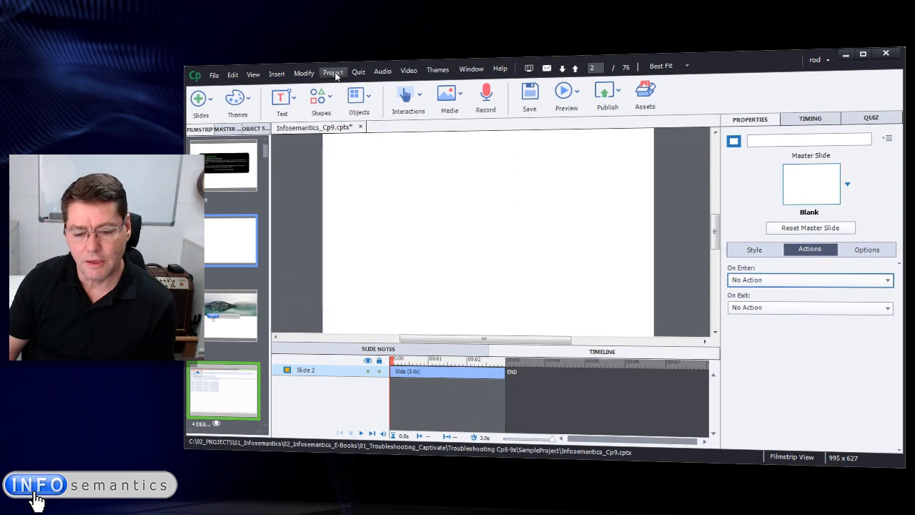
# Open the Variables dialog from the Project menu, listing user variables from A_NullVariable.
pyautogui.click(333, 73)
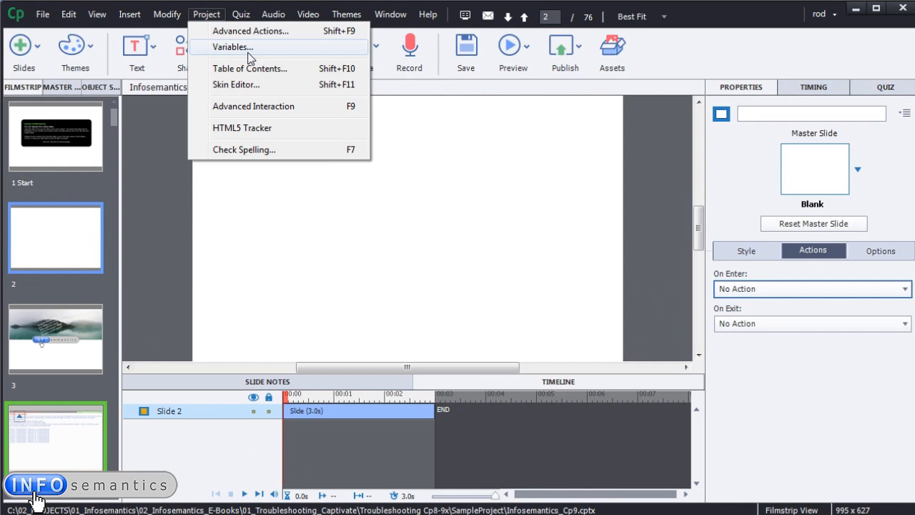
pyautogui.click(231, 47)
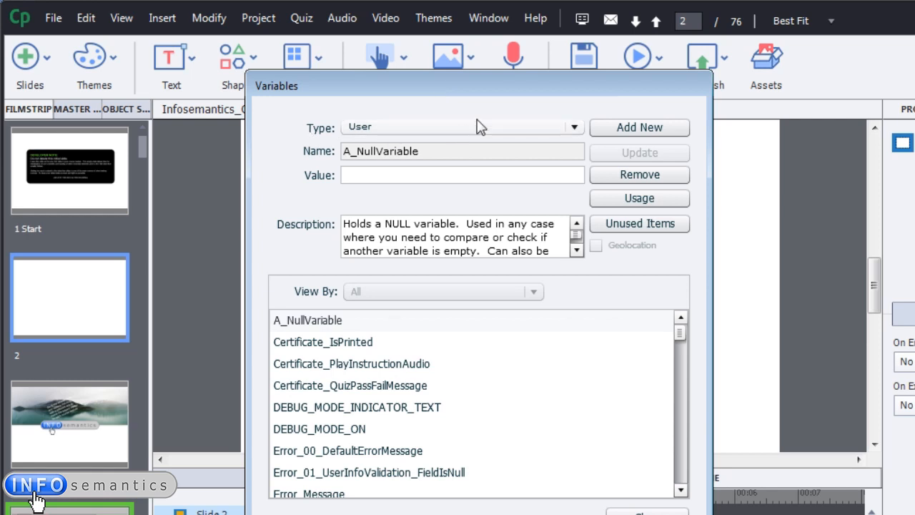
pyautogui.moveTo(514, 116)
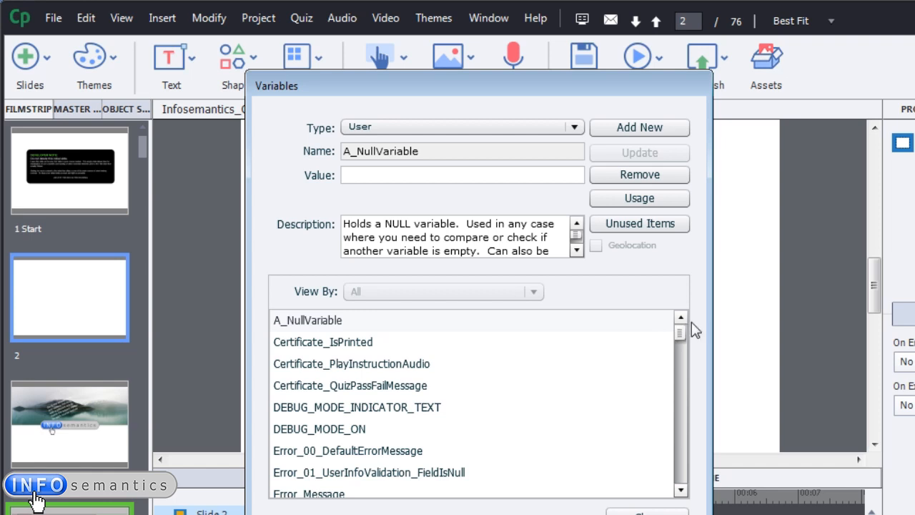
pyautogui.click(572, 126)
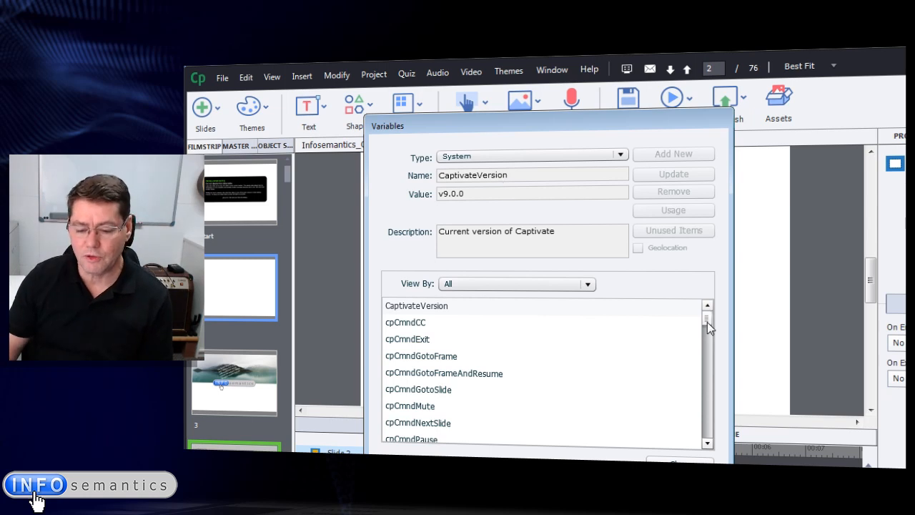
# Scroll through system variables such as cpInfoCurrentDate and cpInfoCurrentSlide.
pyautogui.scroll(-3)
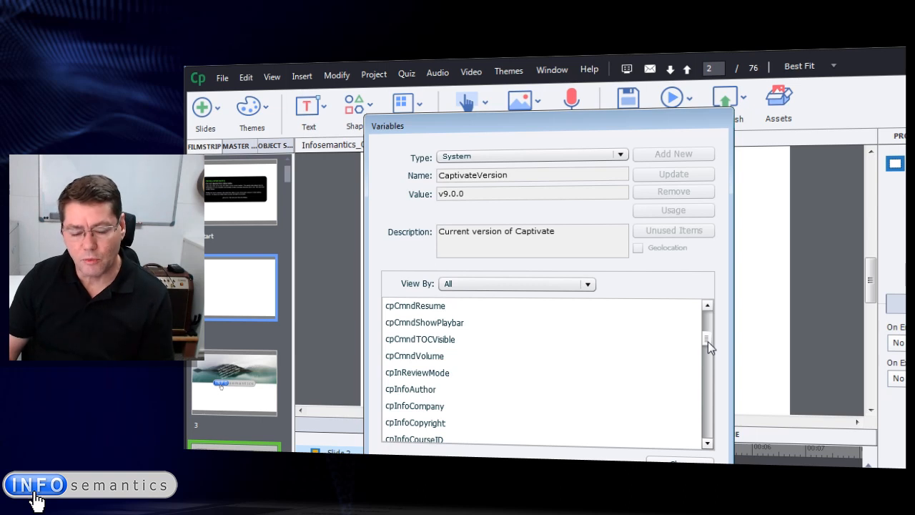
pyautogui.moveTo(631, 358)
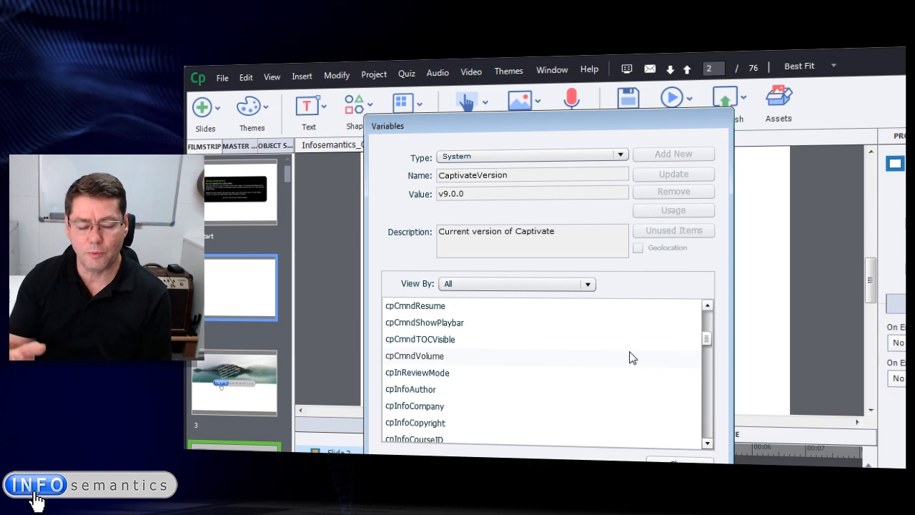
pyautogui.moveTo(704, 368)
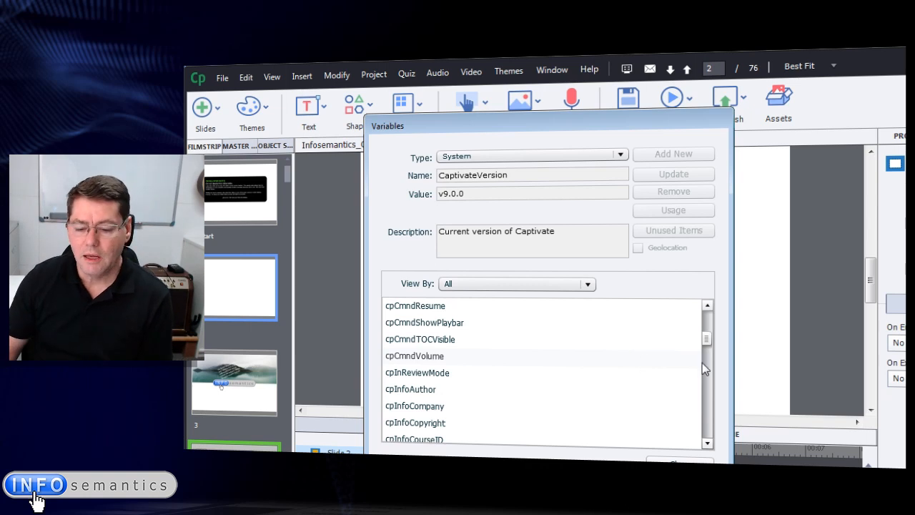
pyautogui.scroll(-3)
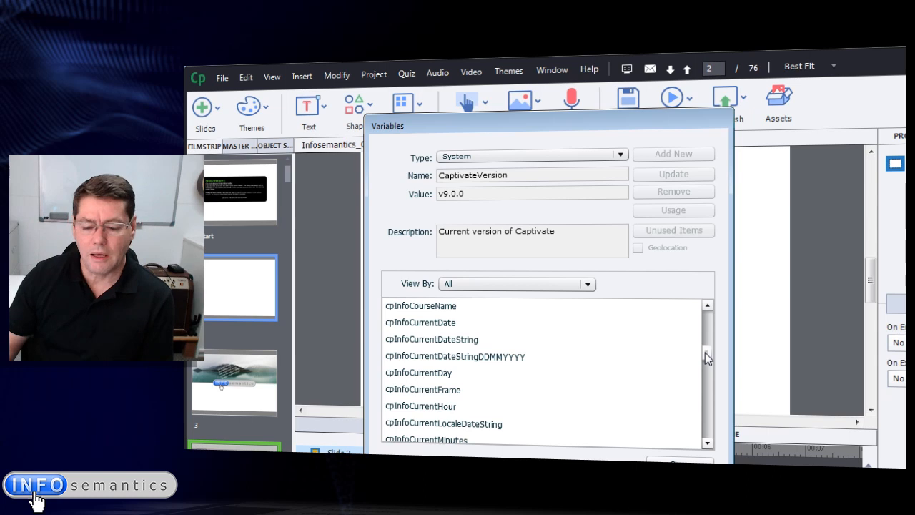
pyautogui.scroll(-3)
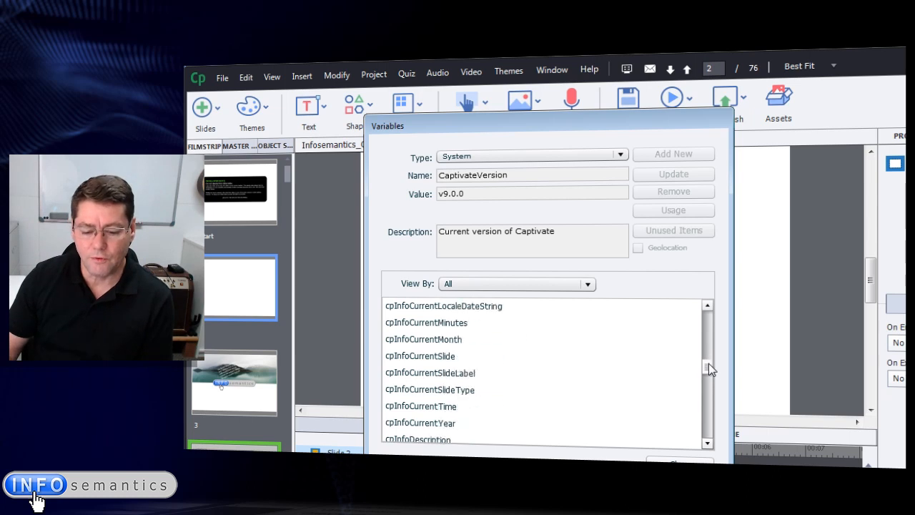
pyautogui.scroll(-3)
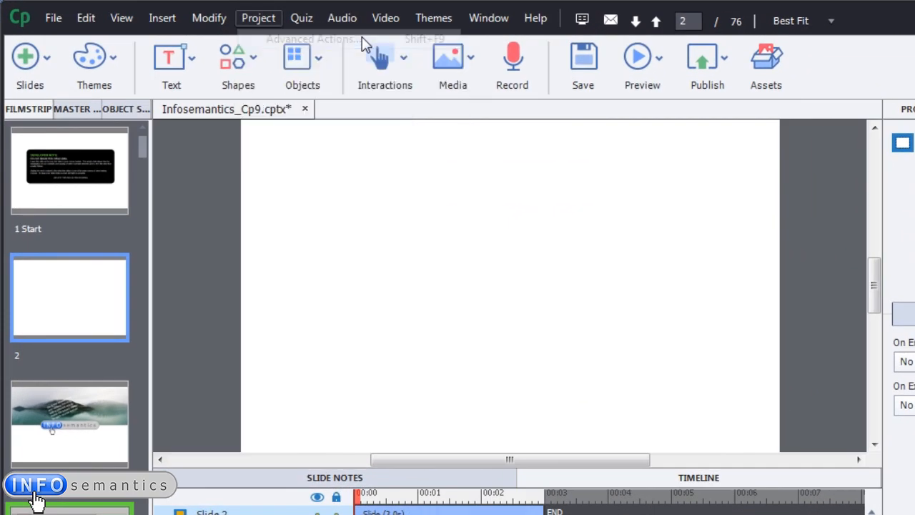
# Open the Advanced Actions dialog with a blank, unnamed standard action.
pyautogui.click(258, 17)
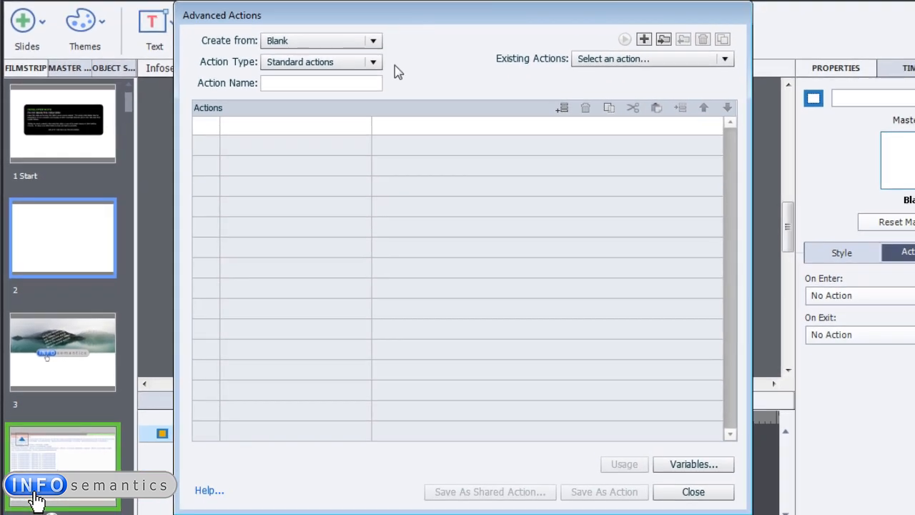
pyautogui.moveTo(400, 68)
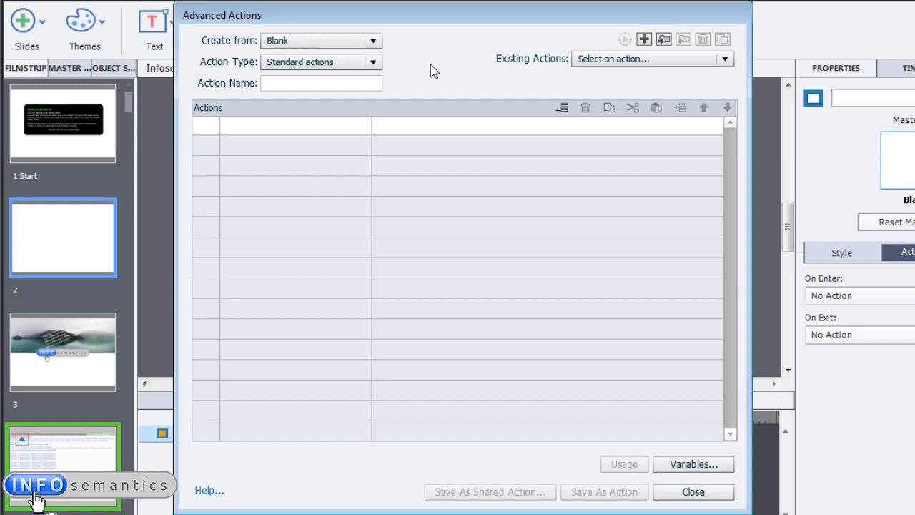
pyautogui.moveTo(271, 123)
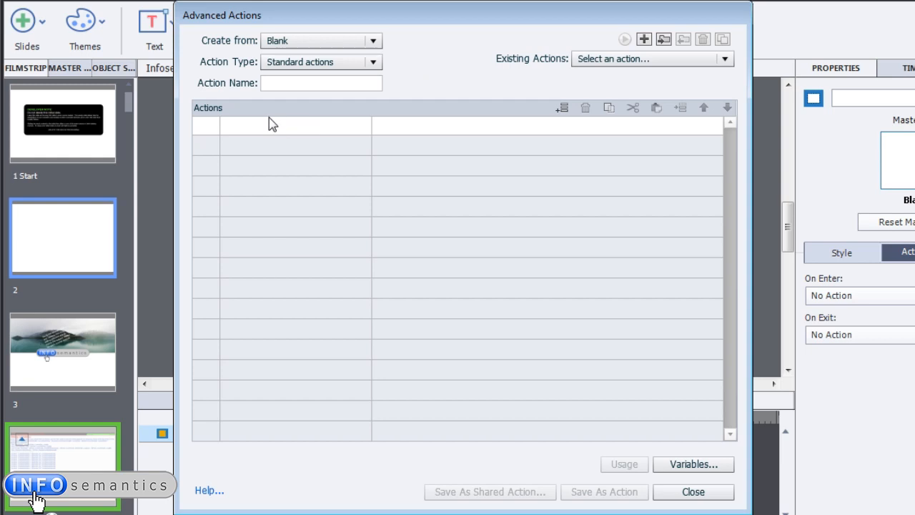
pyautogui.moveTo(284, 138)
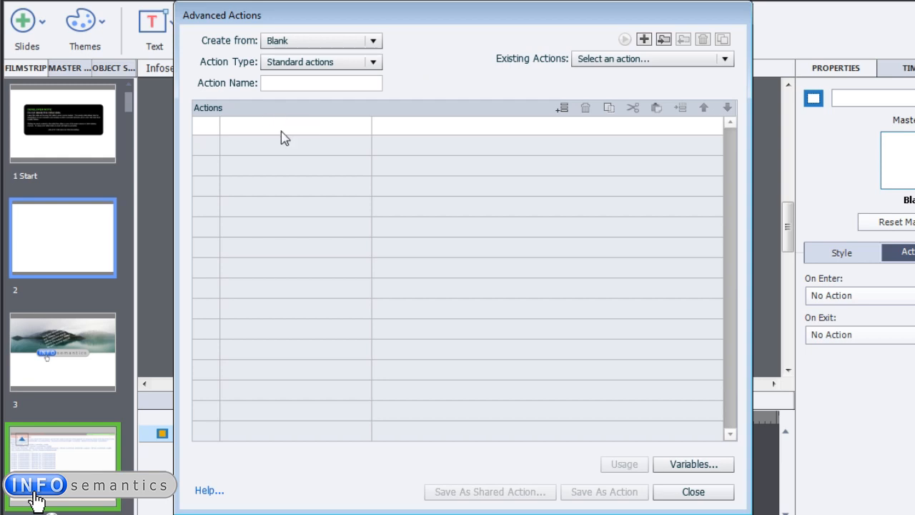
# Add three actions: Pause, Play Audio certificate.wav, and Go to Next Slide.
pyautogui.click(279, 124)
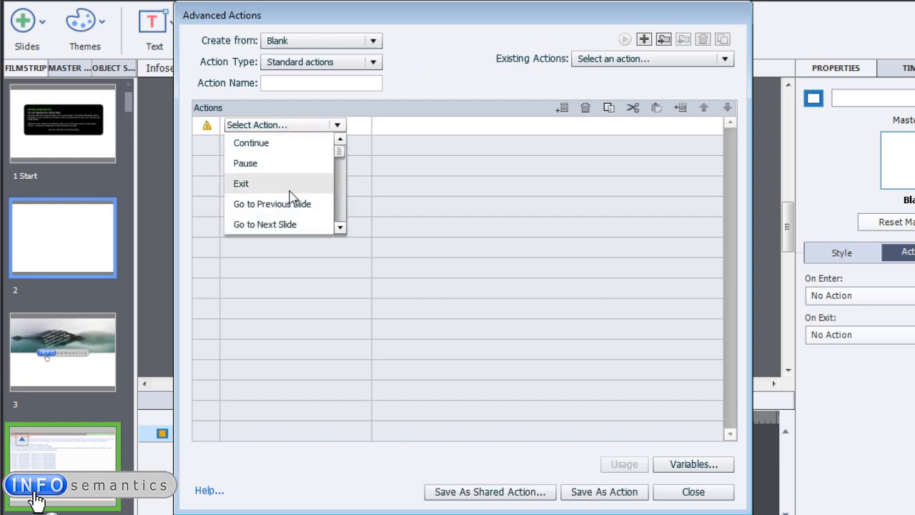
pyautogui.click(245, 163)
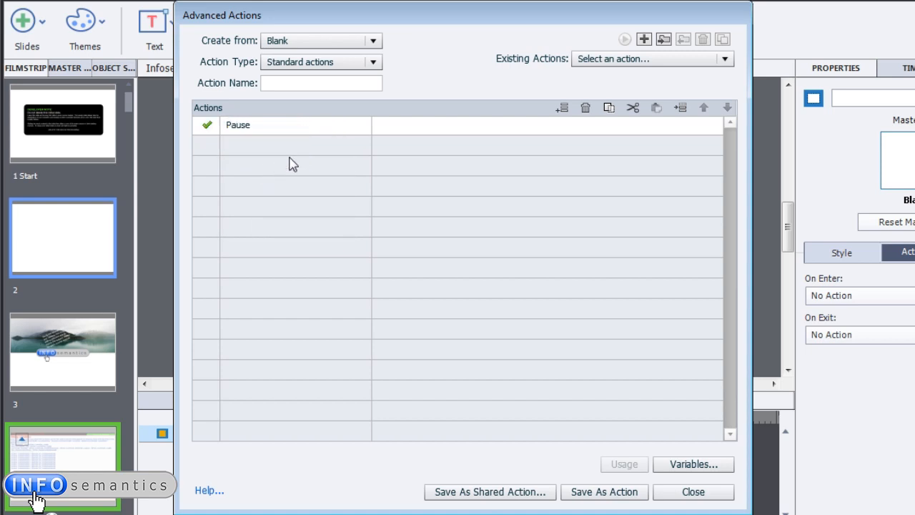
pyautogui.click(336, 144)
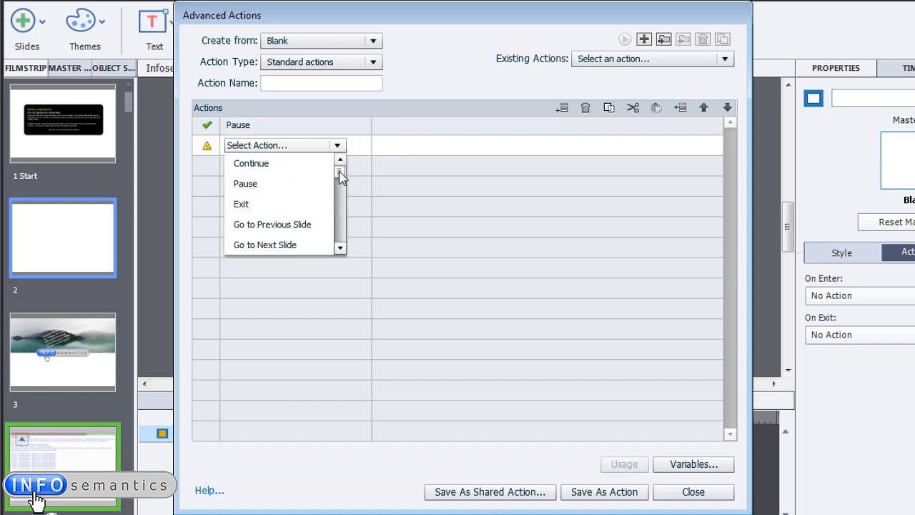
pyautogui.click(257, 144)
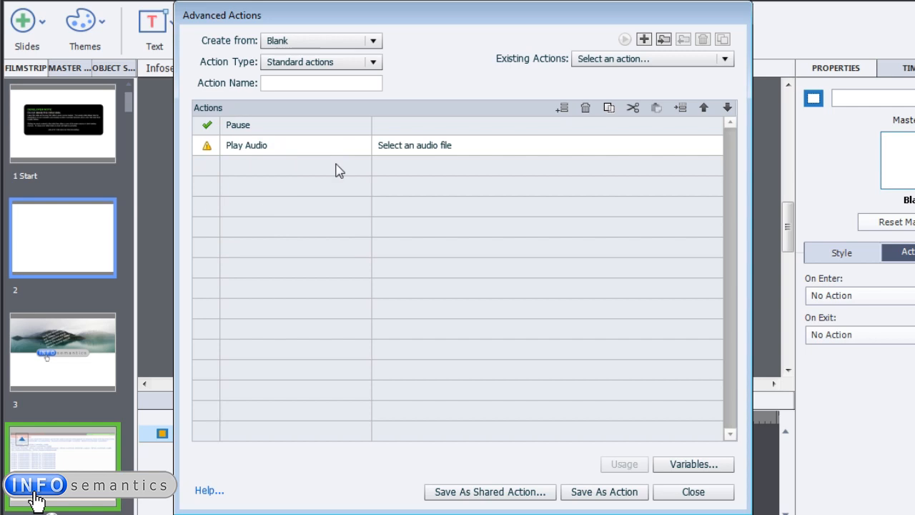
pyautogui.click(414, 145)
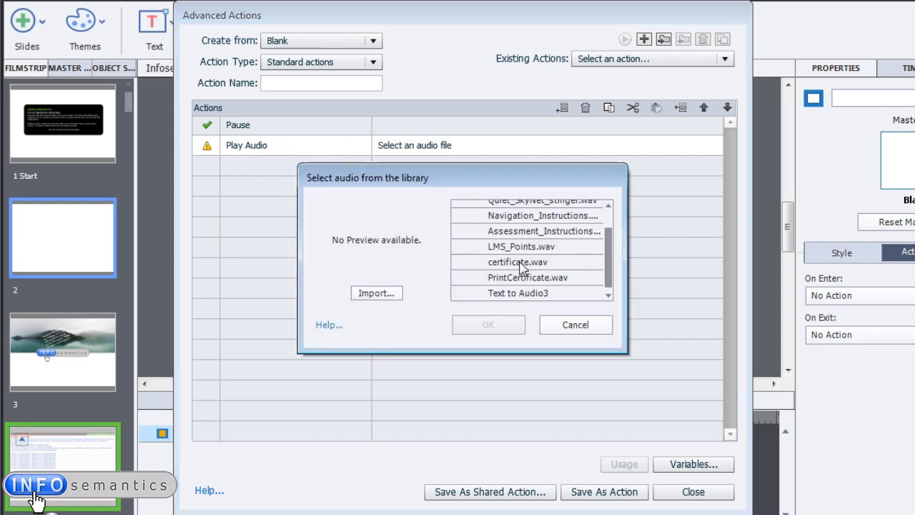
pyautogui.click(488, 325)
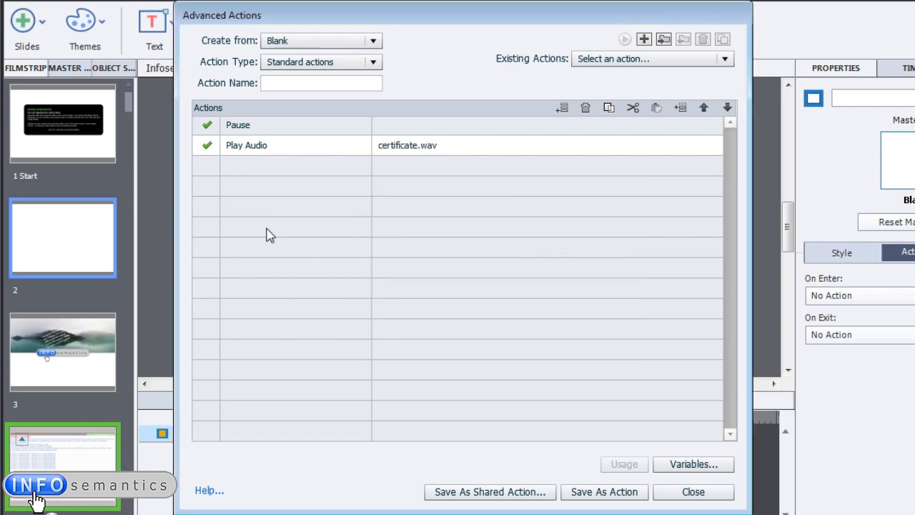
pyautogui.click(336, 166)
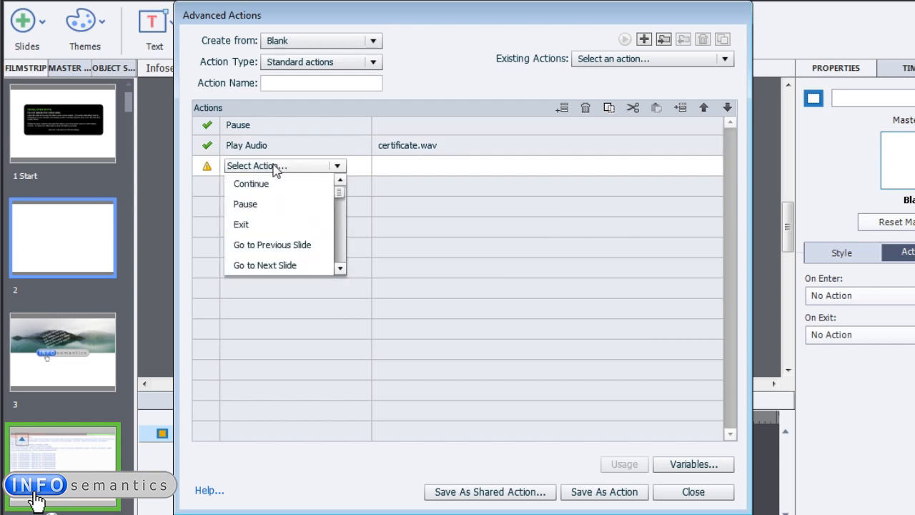
pyautogui.click(265, 265)
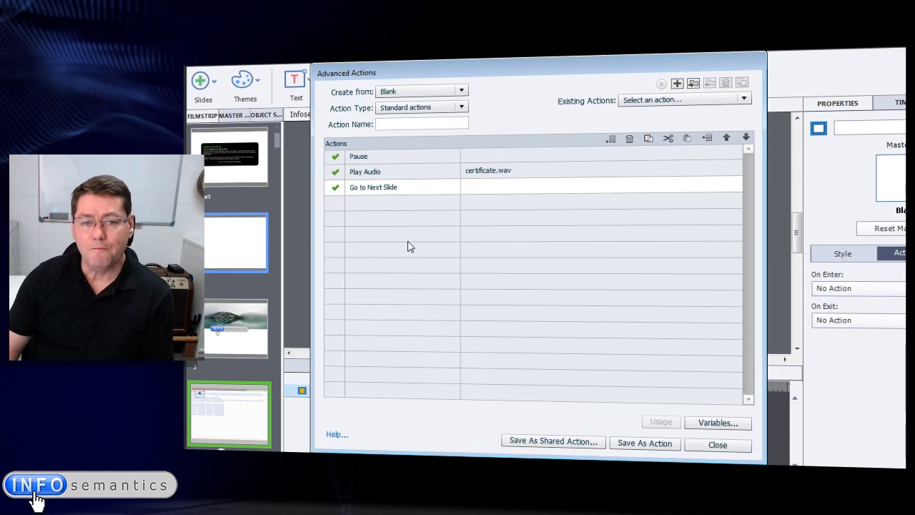
pyautogui.moveTo(443, 204)
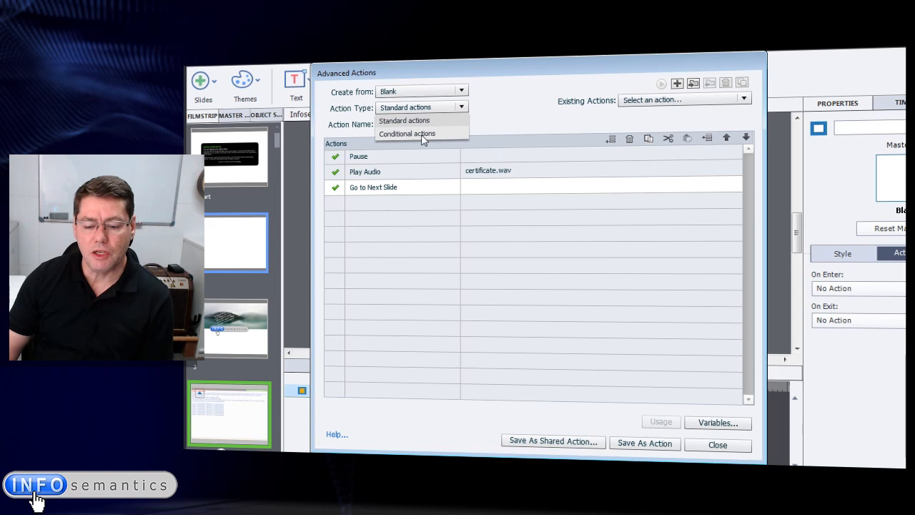
# Switch Action Type to Conditional actions and view the empty Untitled decision tabs.
pyautogui.click(407, 134)
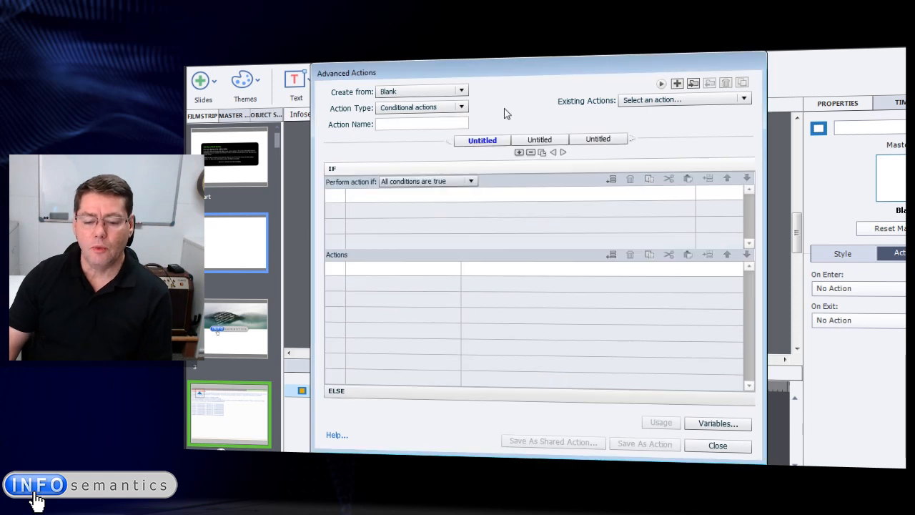
pyautogui.moveTo(504, 116)
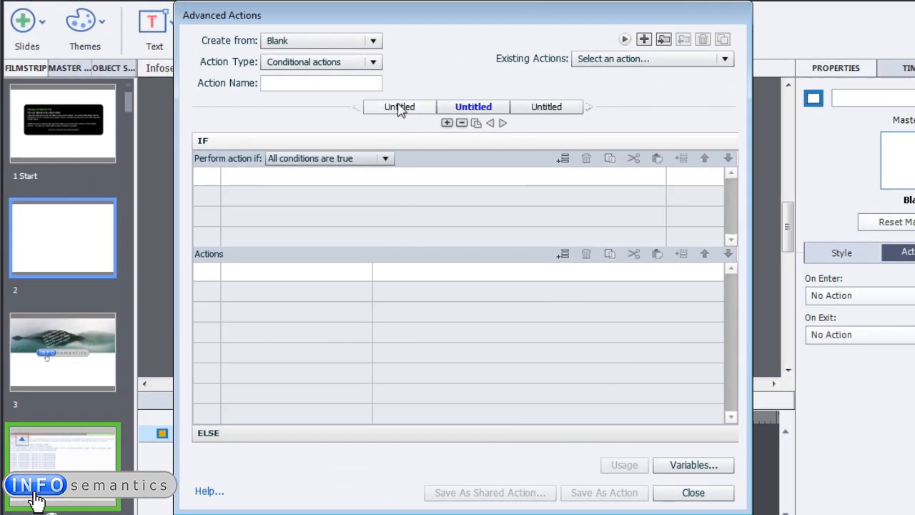
pyautogui.click(546, 106)
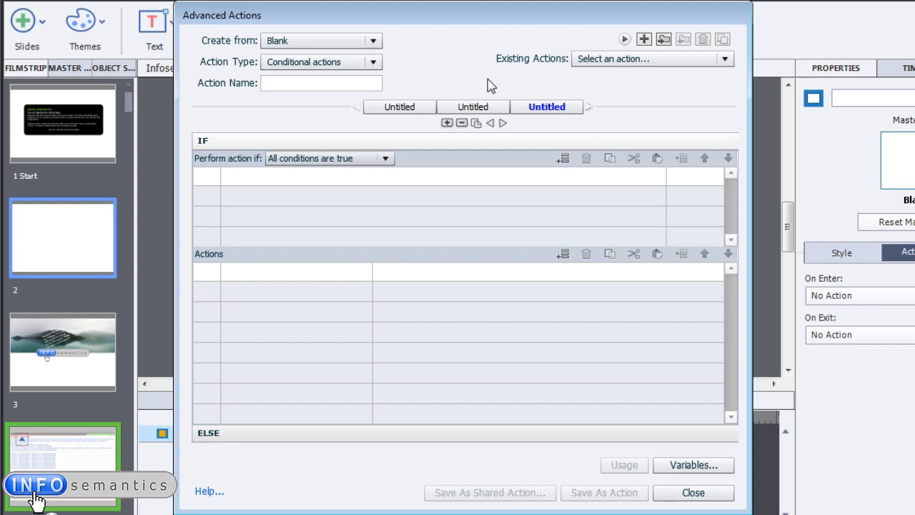
pyautogui.moveTo(466, 90)
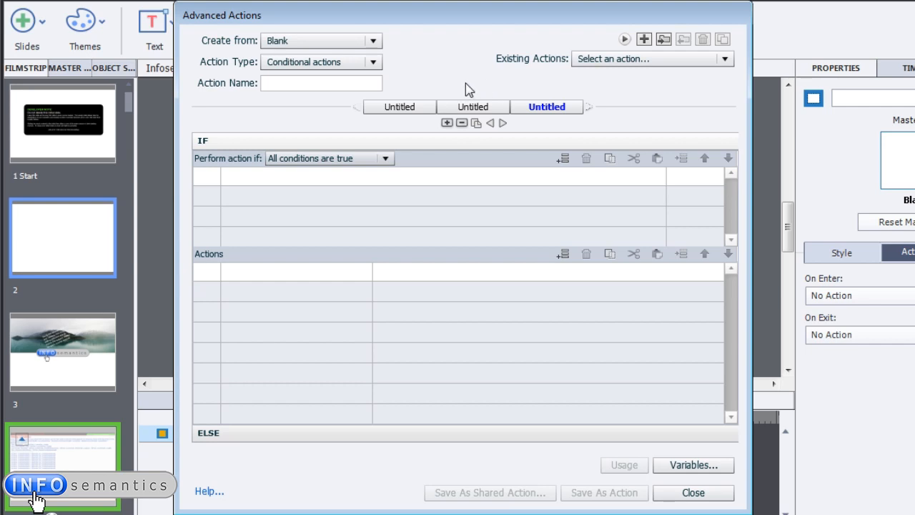
# Load SETUP_MENU_SLIDE and review decisions from Sec1_Incomp through Sec2_Inactive.
pyautogui.click(724, 59)
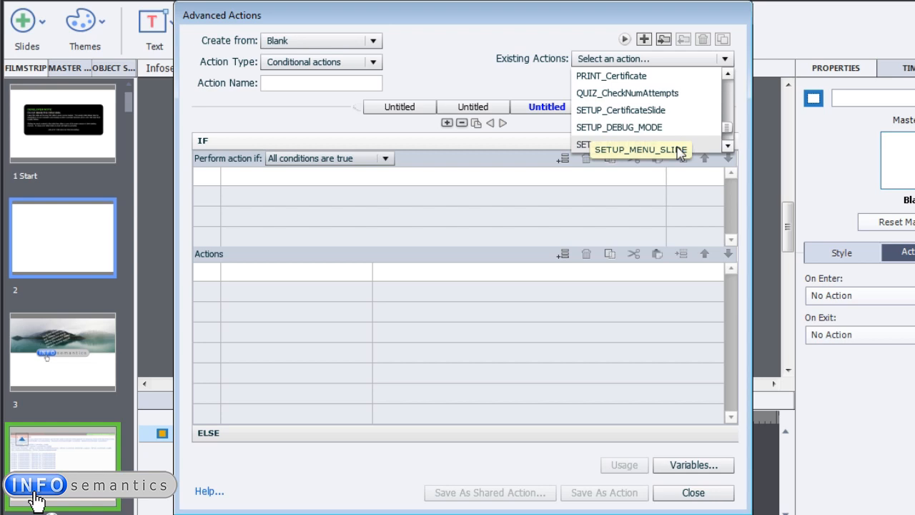
pyautogui.click(641, 150)
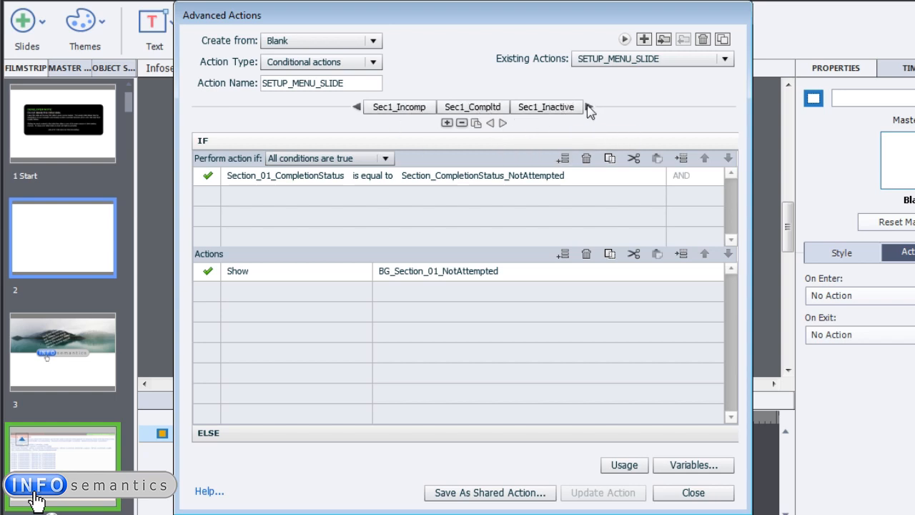
pyautogui.click(399, 107)
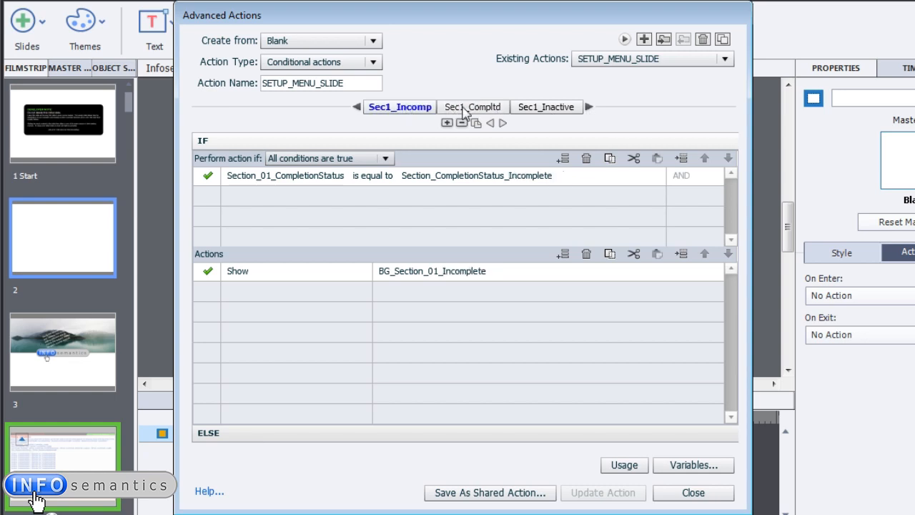
pyautogui.click(546, 107)
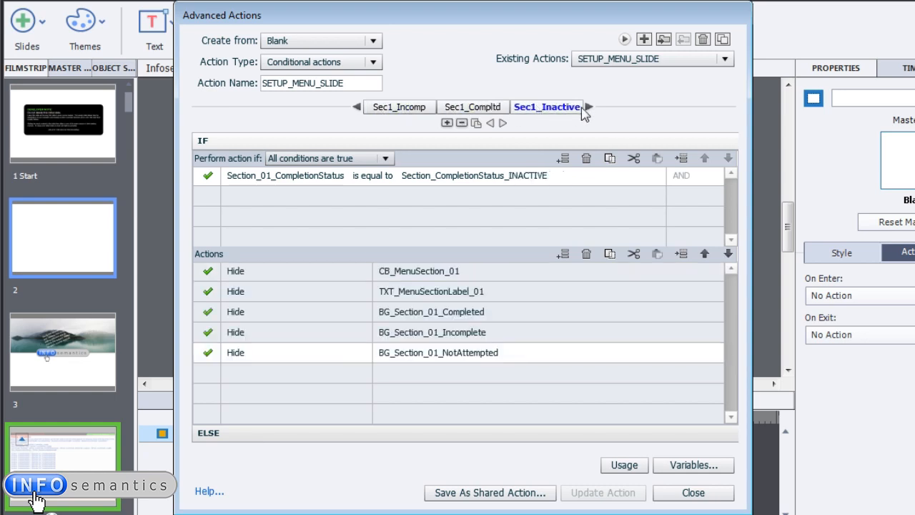
pyautogui.click(588, 107)
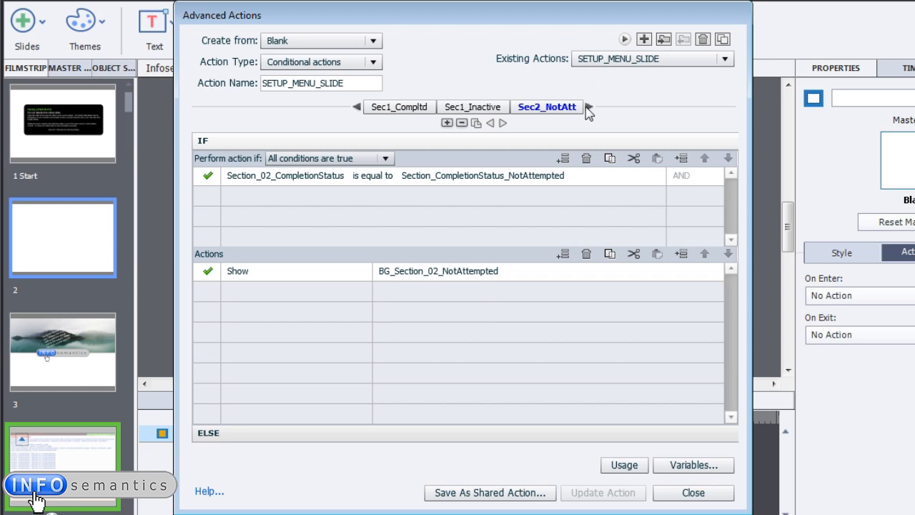
pyautogui.click(589, 106)
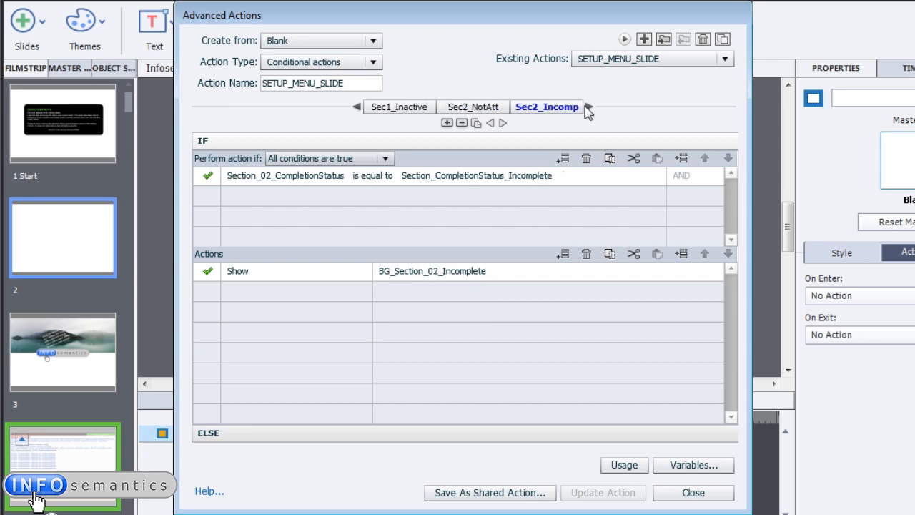
pyautogui.click(586, 107)
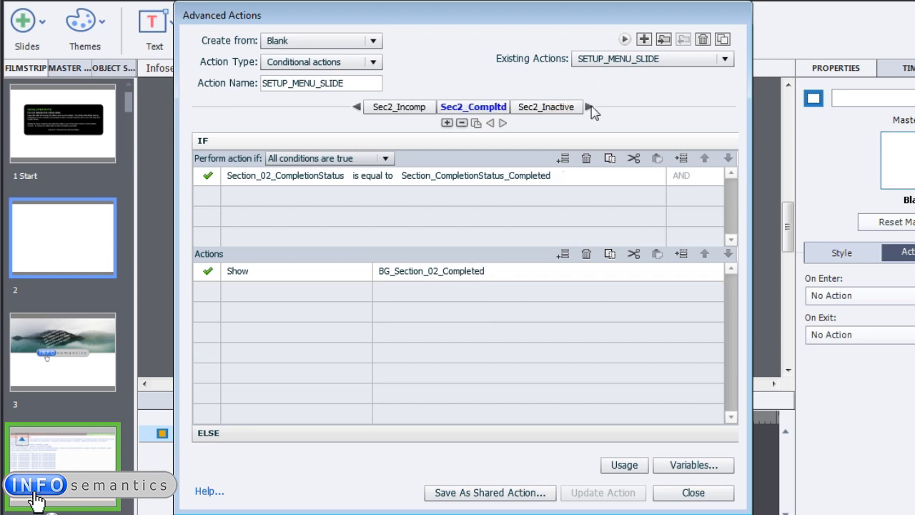
pyautogui.click(546, 106)
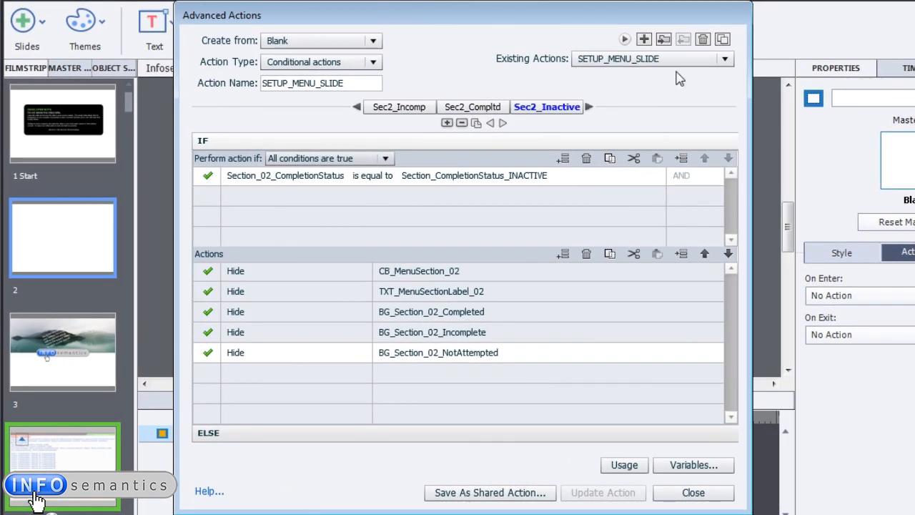
pyautogui.moveTo(553, 85)
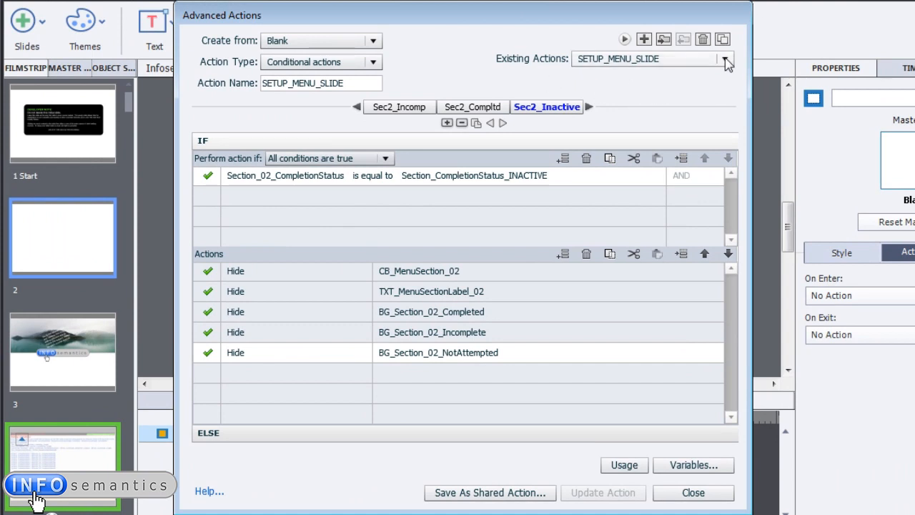
# Load Complete_Section_01 and open its Save As Shared Action dialog with four parameters.
pyautogui.click(726, 58)
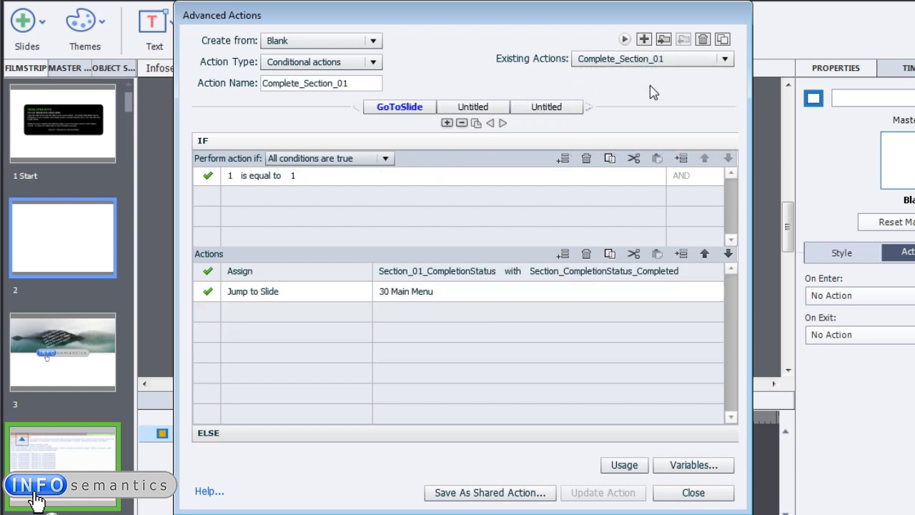
pyautogui.moveTo(422, 180)
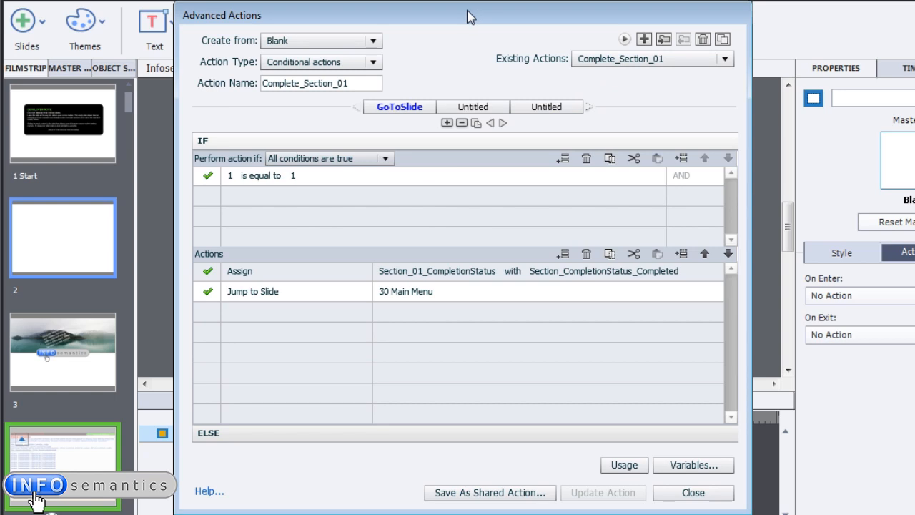
pyautogui.moveTo(457, 32)
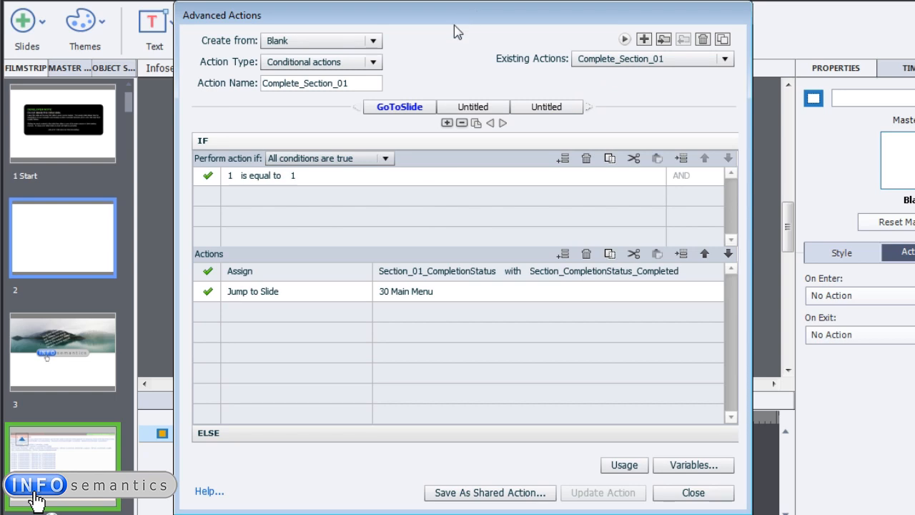
pyautogui.moveTo(499, 457)
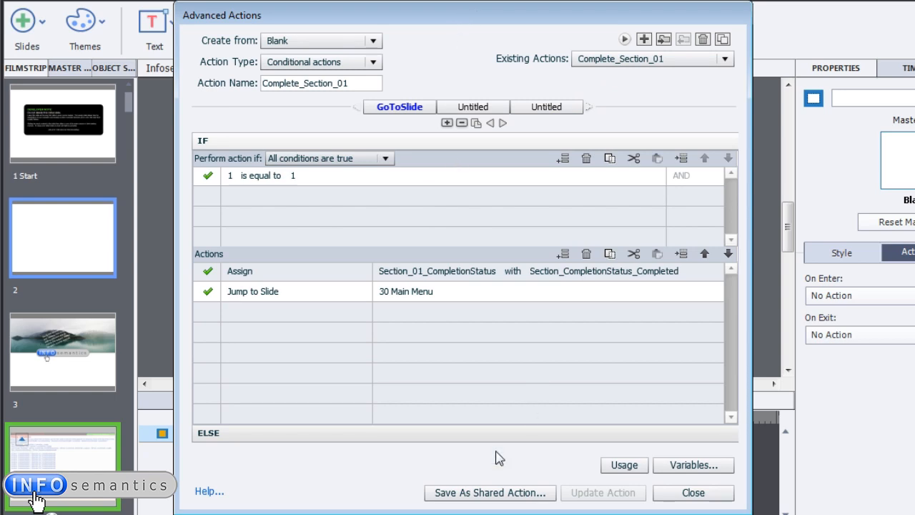
pyautogui.click(489, 492)
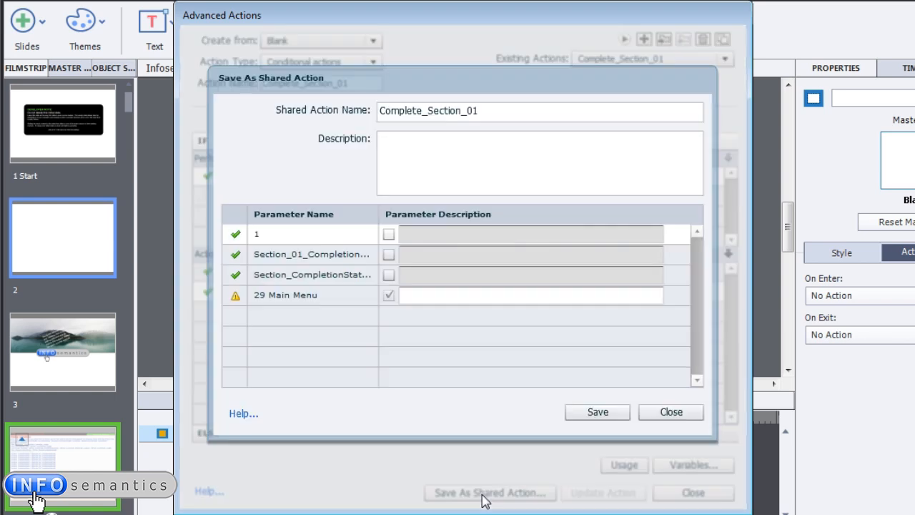